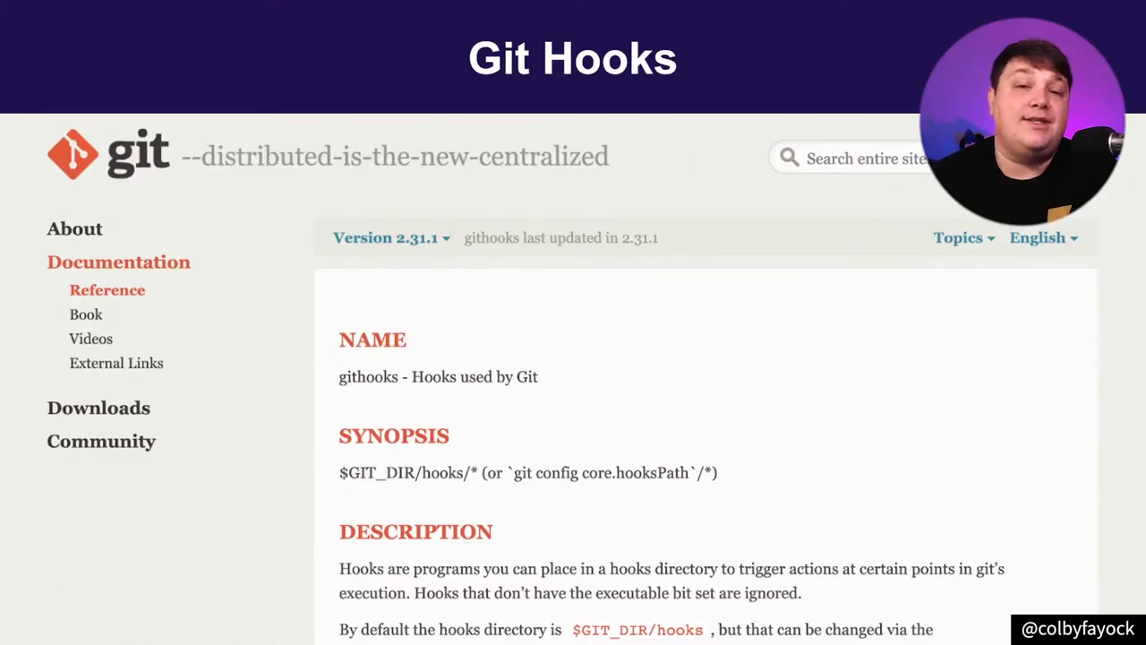
- Browse down the repository file list into the tests/lib folder
scroll("down", 3)
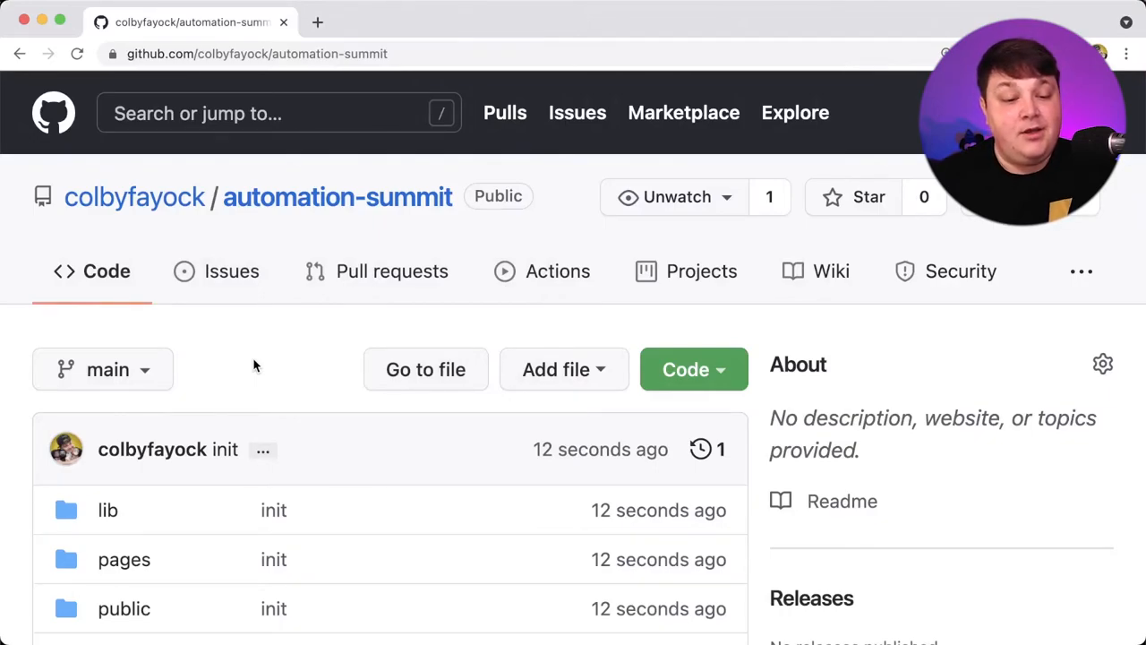
scroll("down", 3)
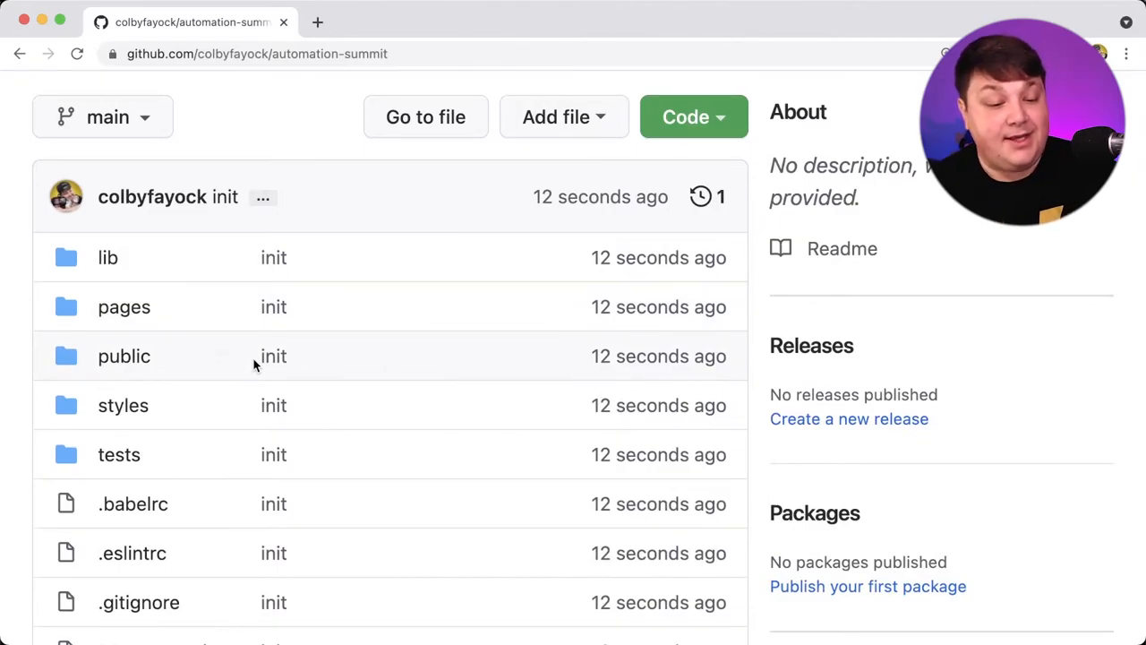
scroll("down", 3)
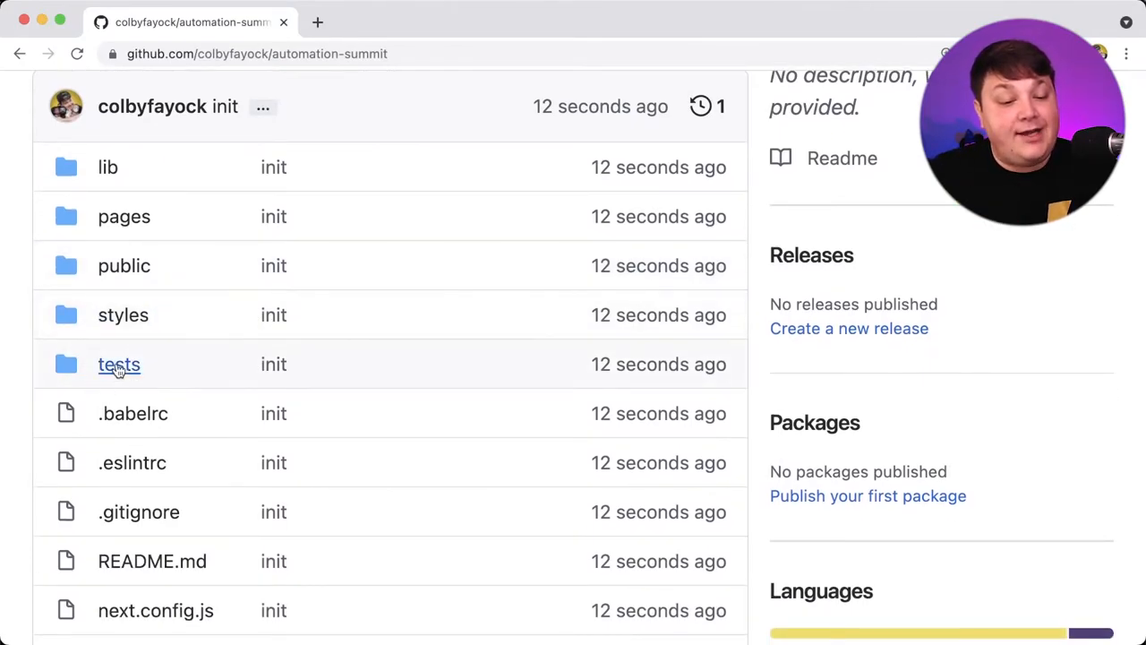
left_click(120, 364)
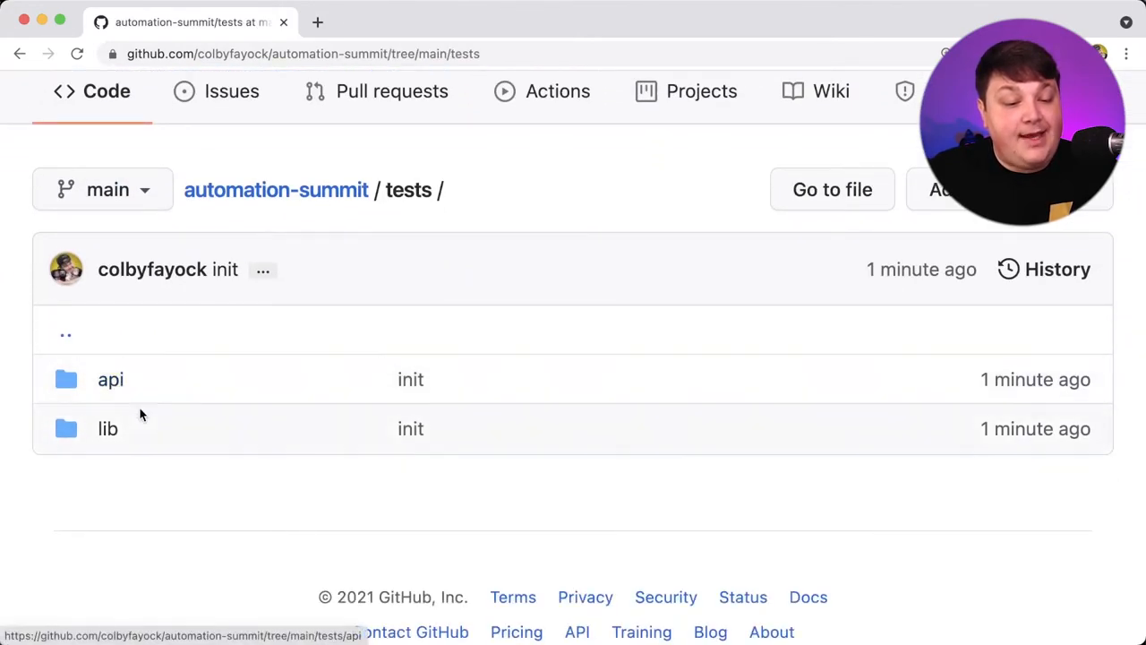
left_click(107, 428)
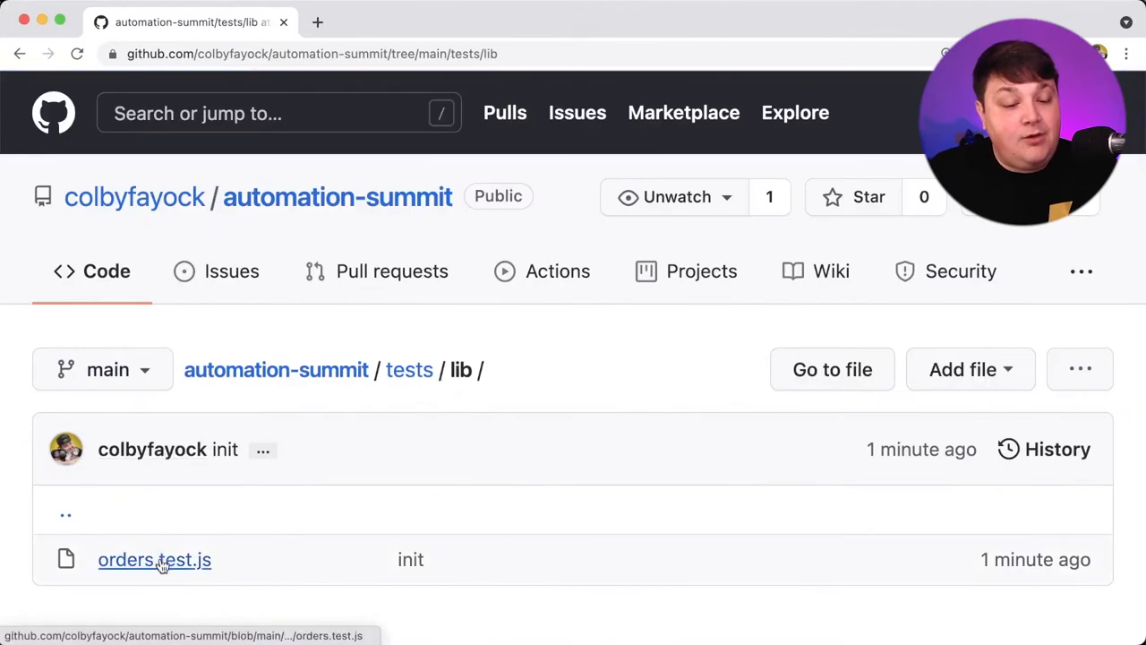
- View orders.test.js and read through its test code
left_click(154, 559)
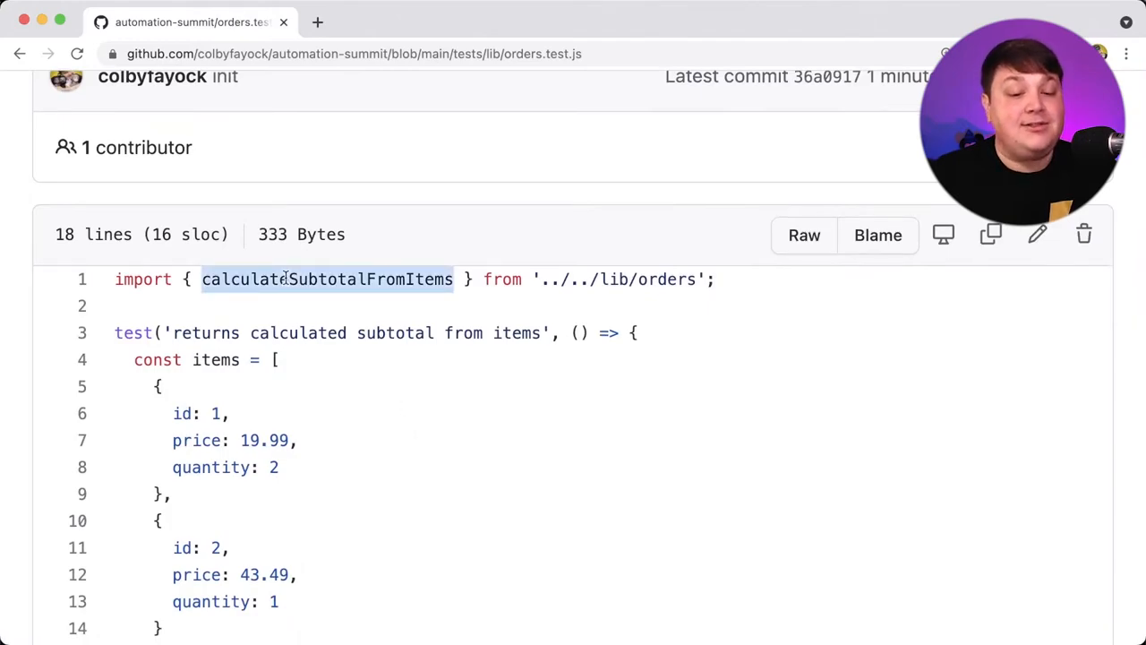
scroll("down", 3)
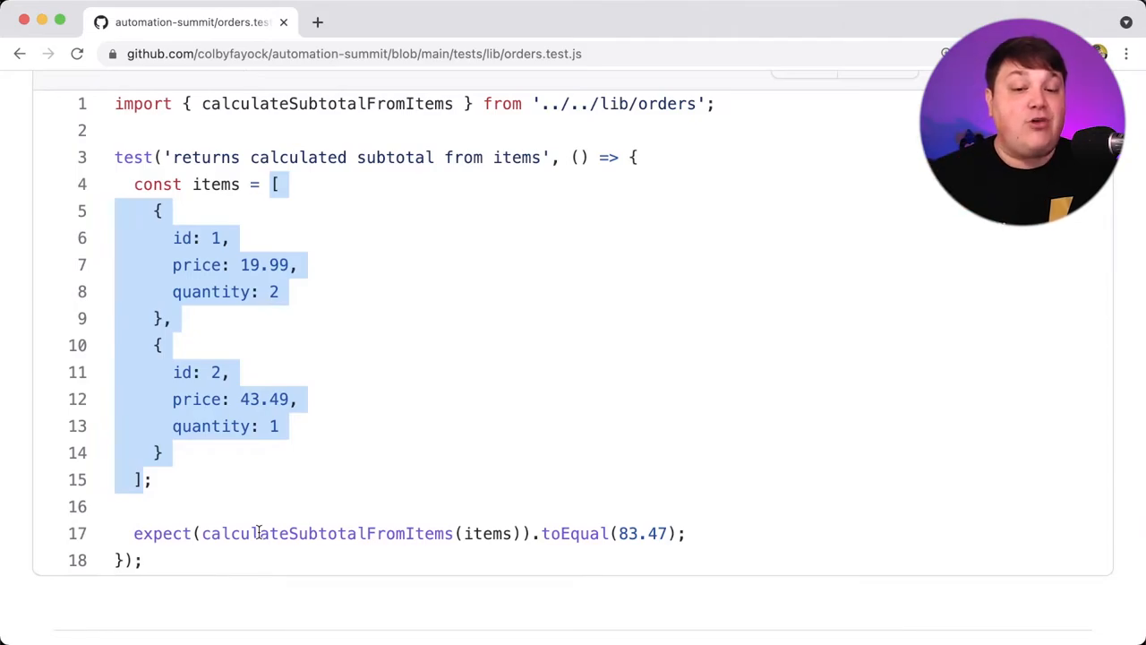
left_click(451, 532)
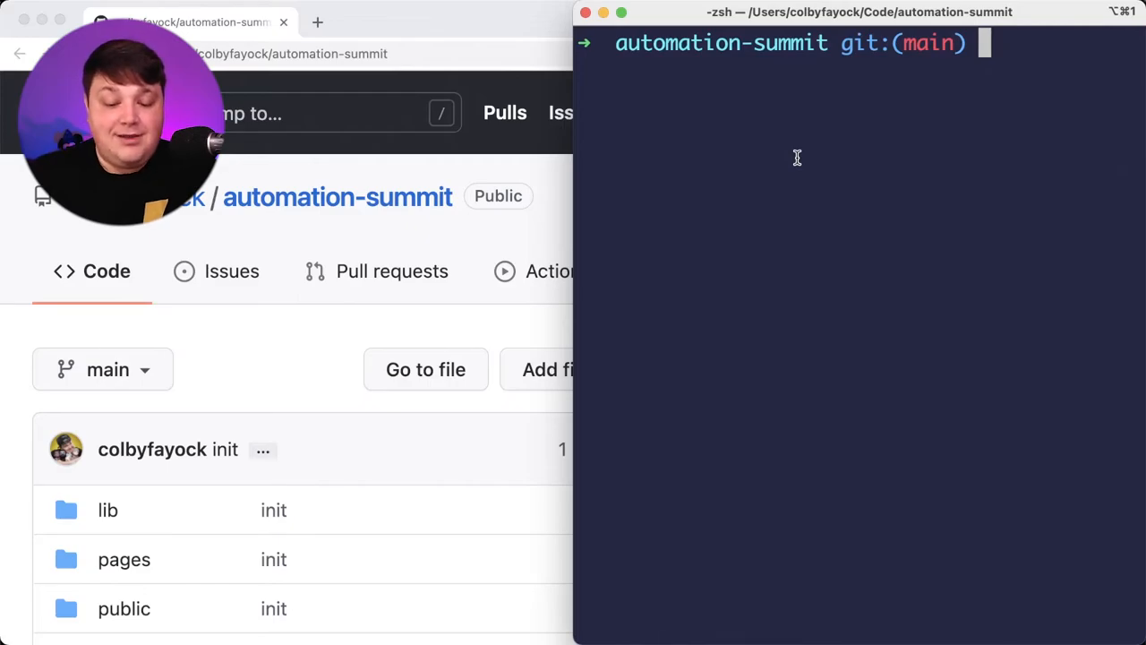
- Run npm test in the automation-summit repository on main
type("npm te")
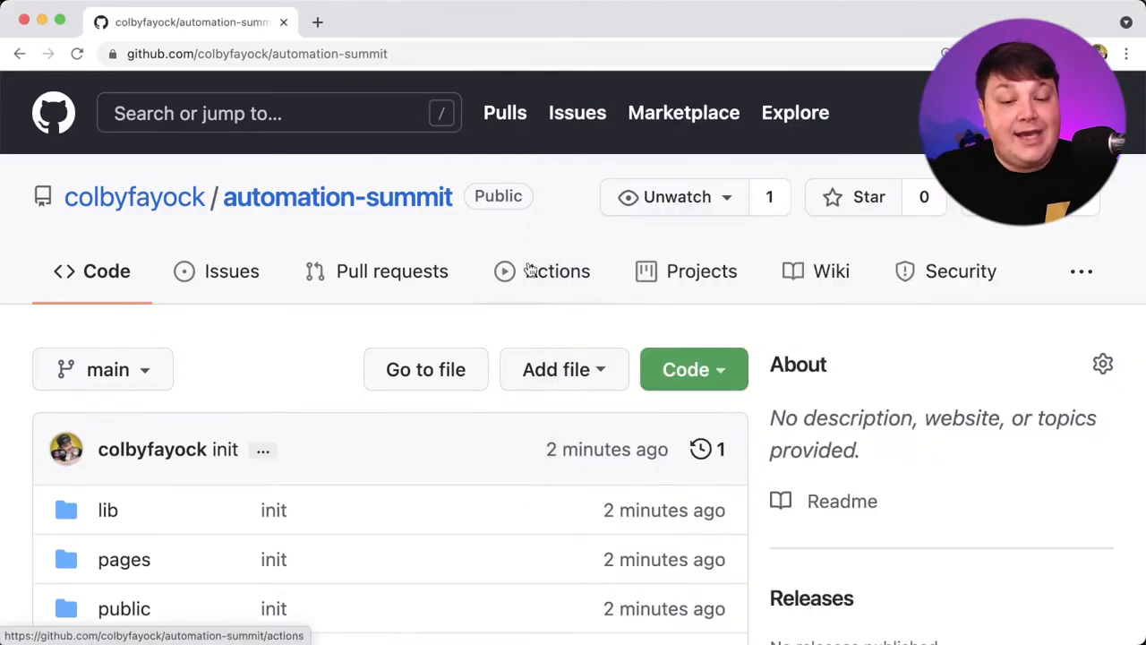
- Go to the Actions getting-started page and review the Node.js template's npm commands
left_click(558, 271)
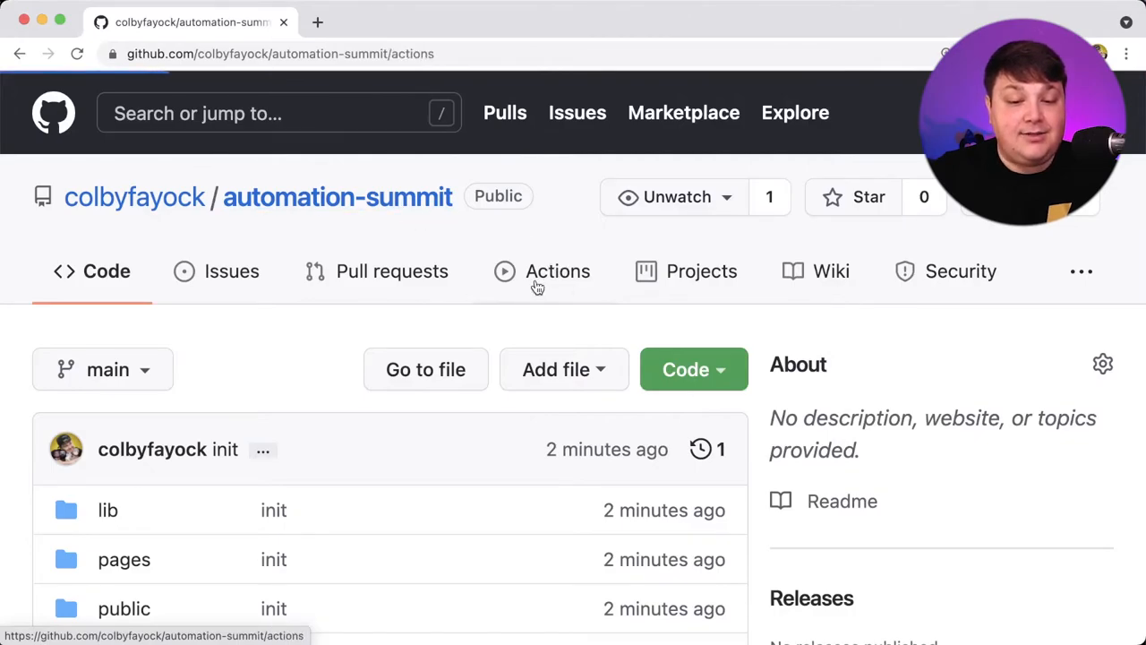
left_click(558, 271)
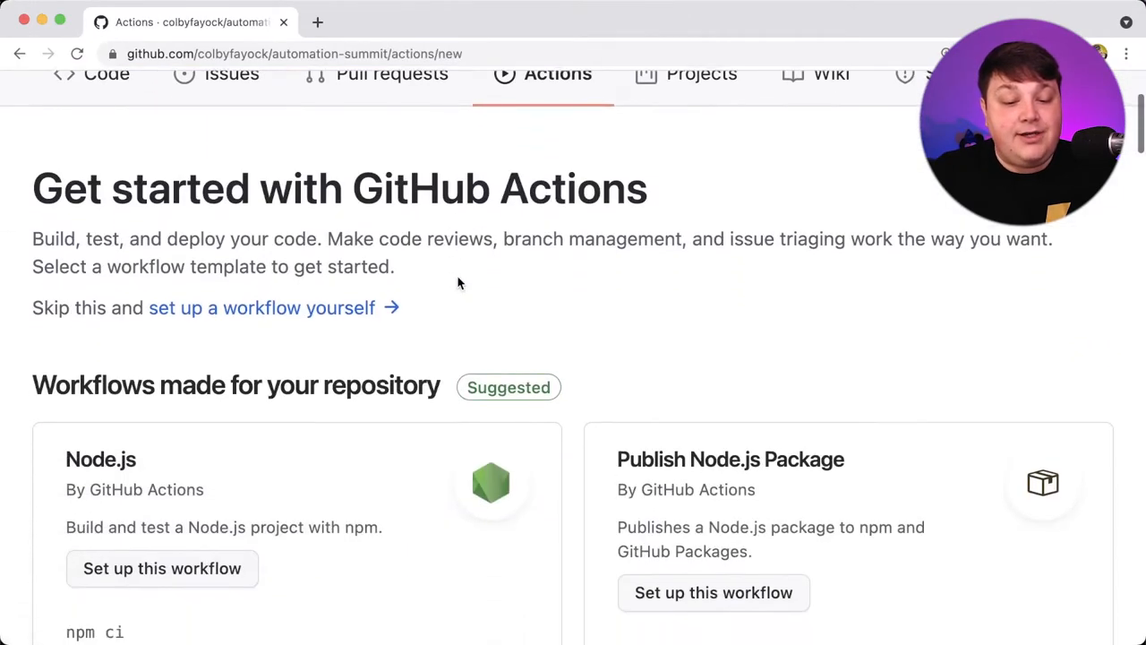
scroll("down", 3)
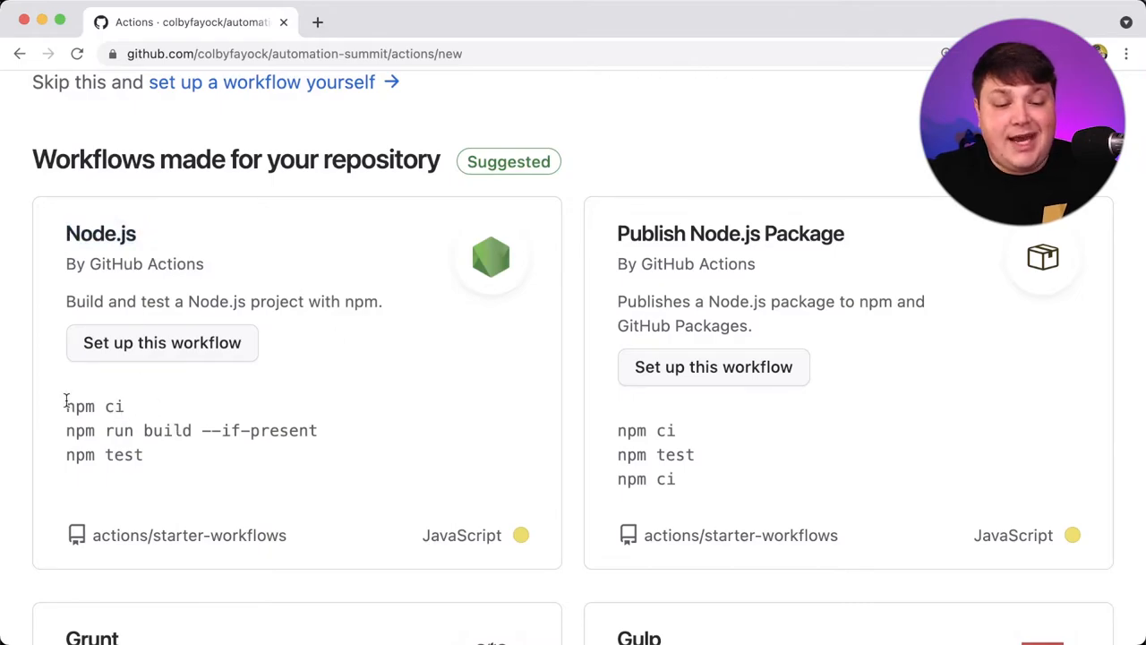
left_click_drag(65, 406, 142, 455)
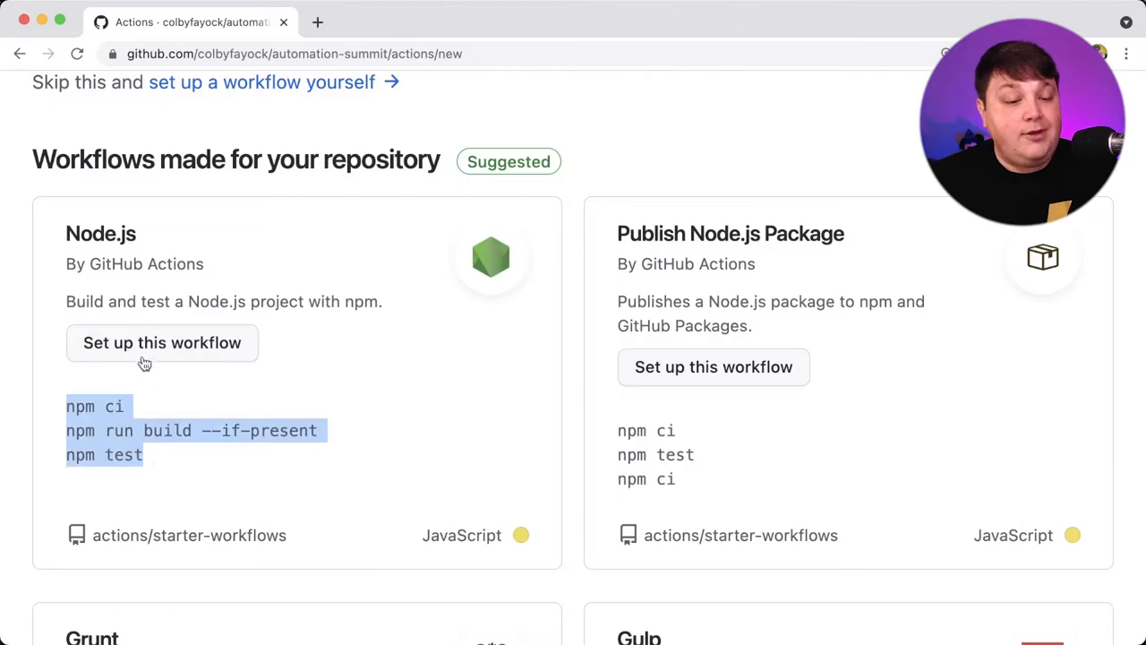
- Create a new workflow file from the suggested Node.js template
left_click(163, 342)
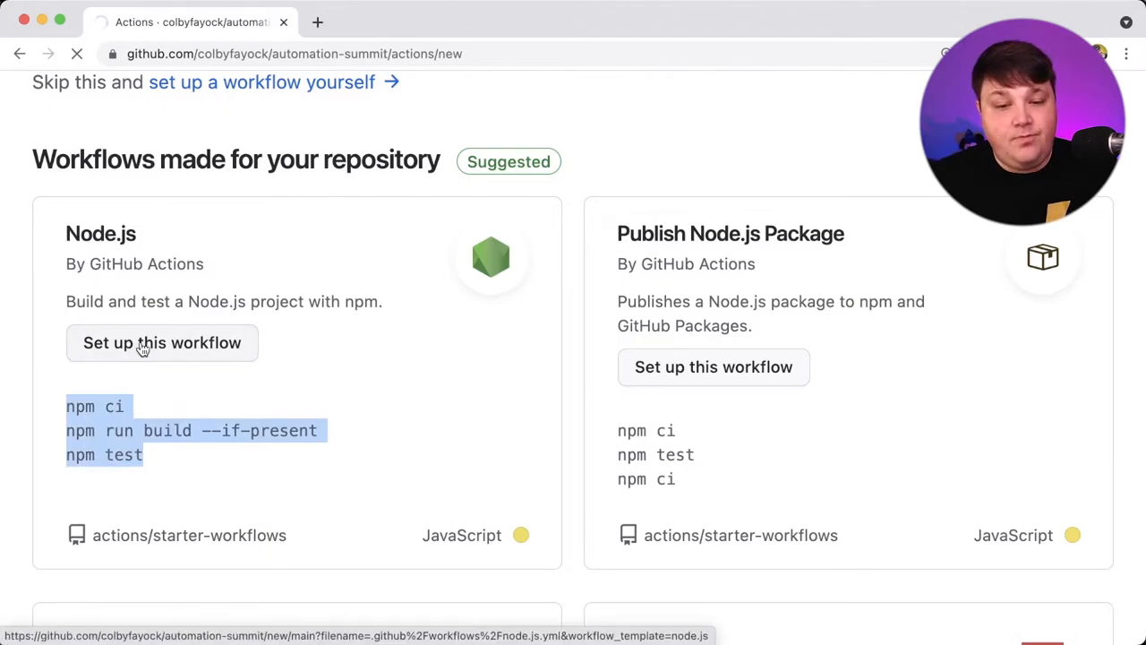
left_click(162, 342)
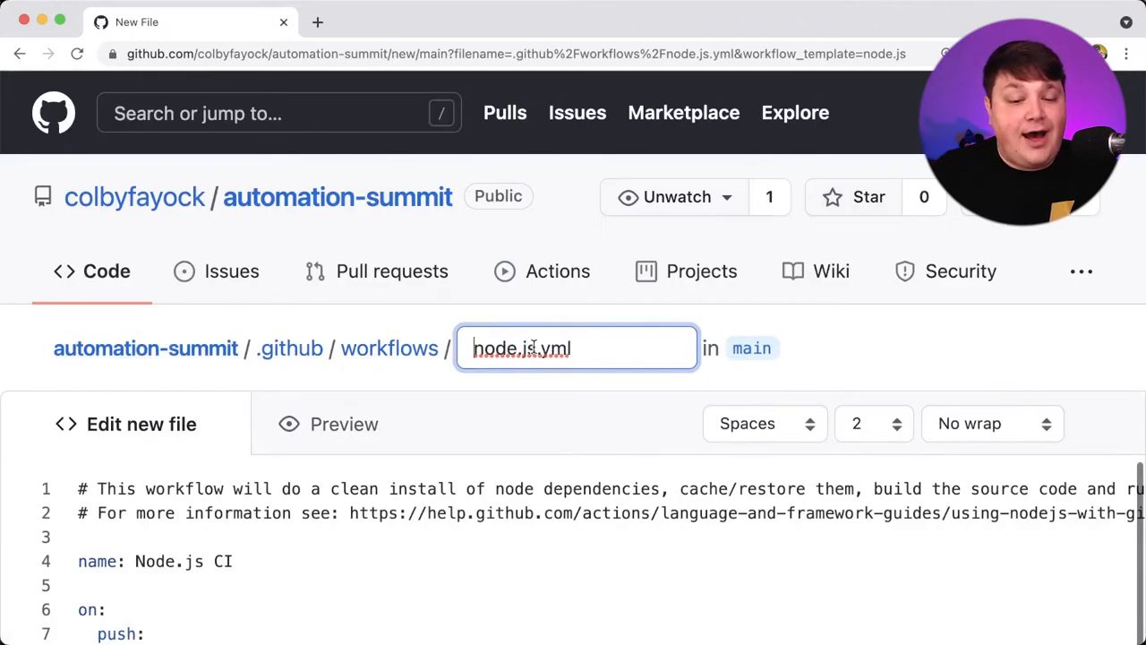
- Name the workflow file tests.yml and set its workflow name to Tests
type("tests.yml")
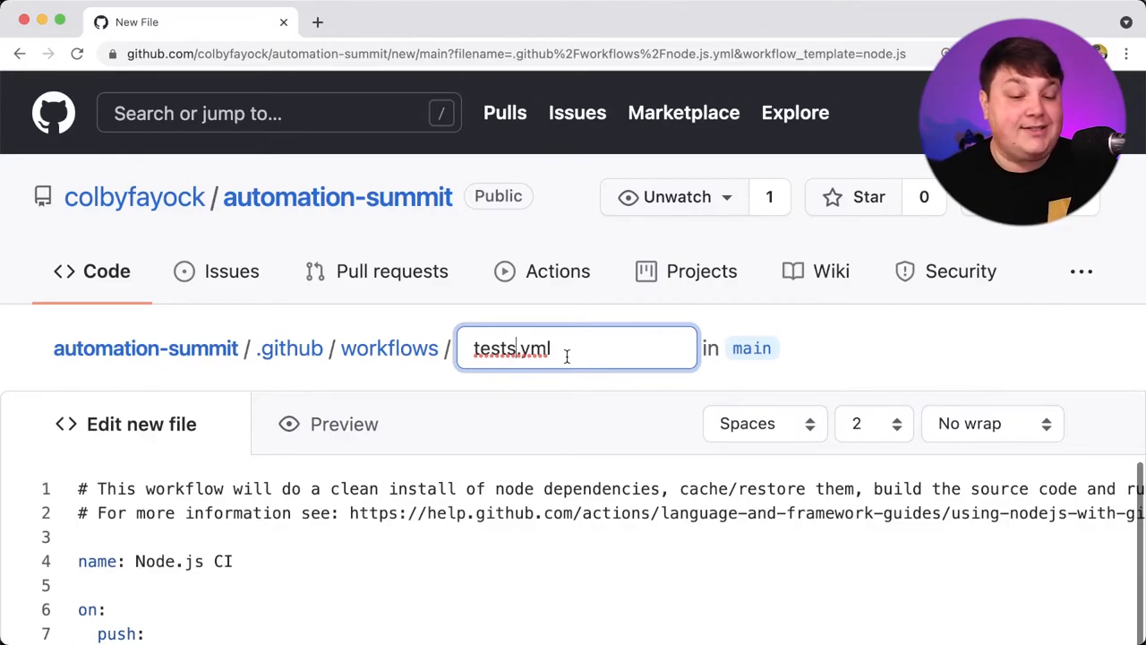
scroll("down", 3)
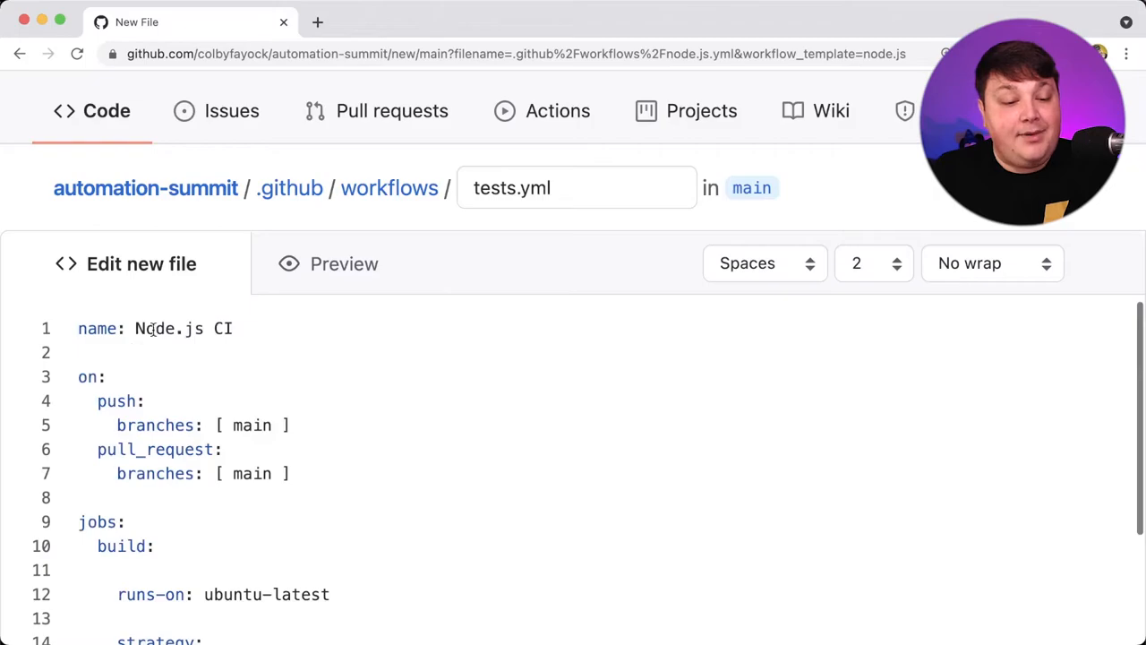
double_click(183, 328)
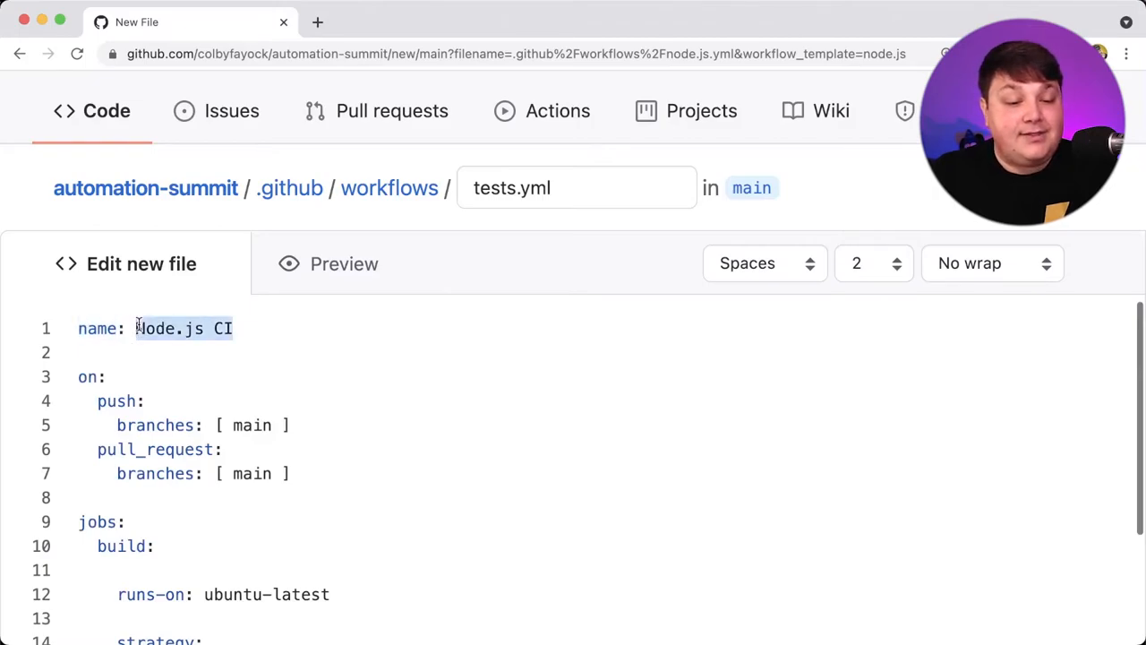
type("Tests")
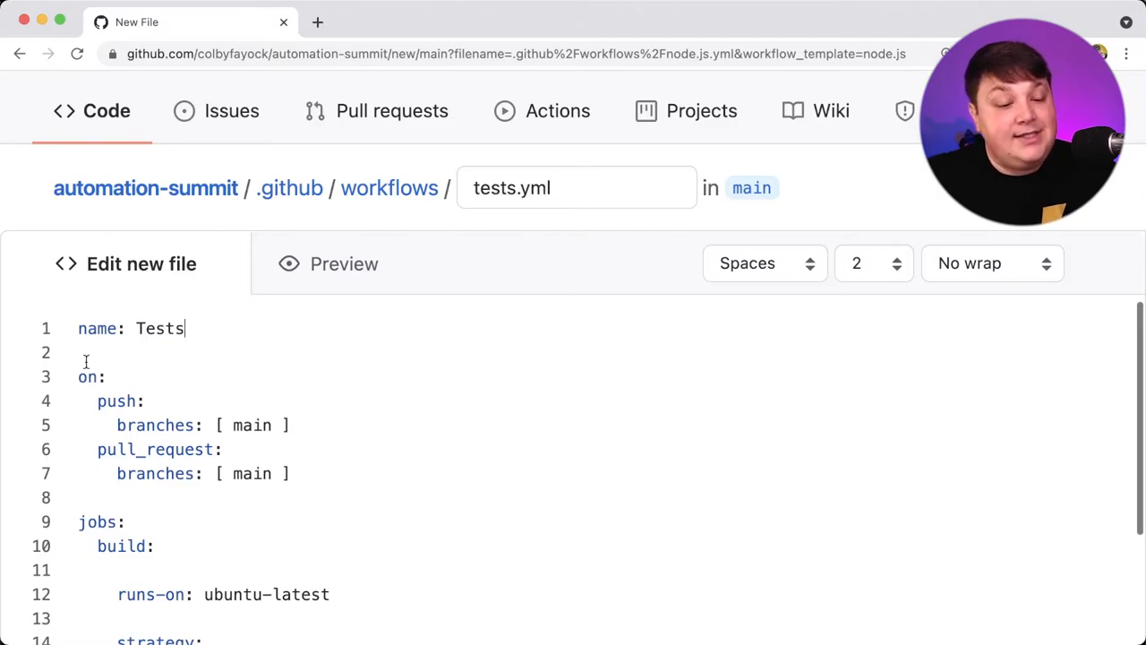
- Remove the header comments, keeping the push and pull_request triggers on main
double_click(87, 376)
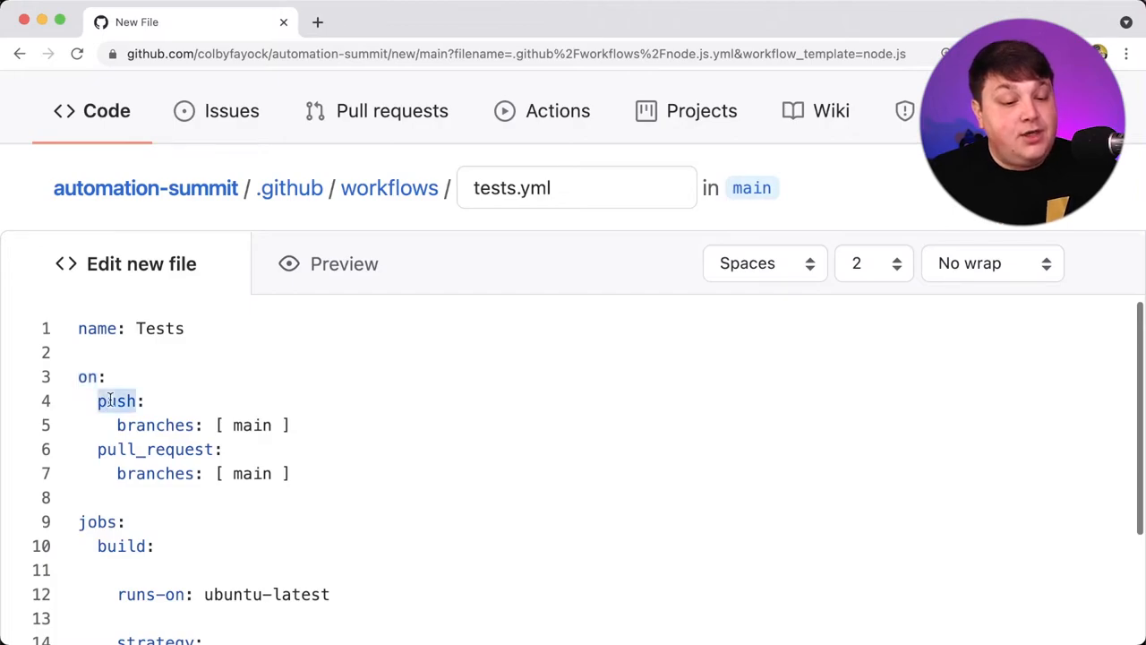
double_click(154, 449)
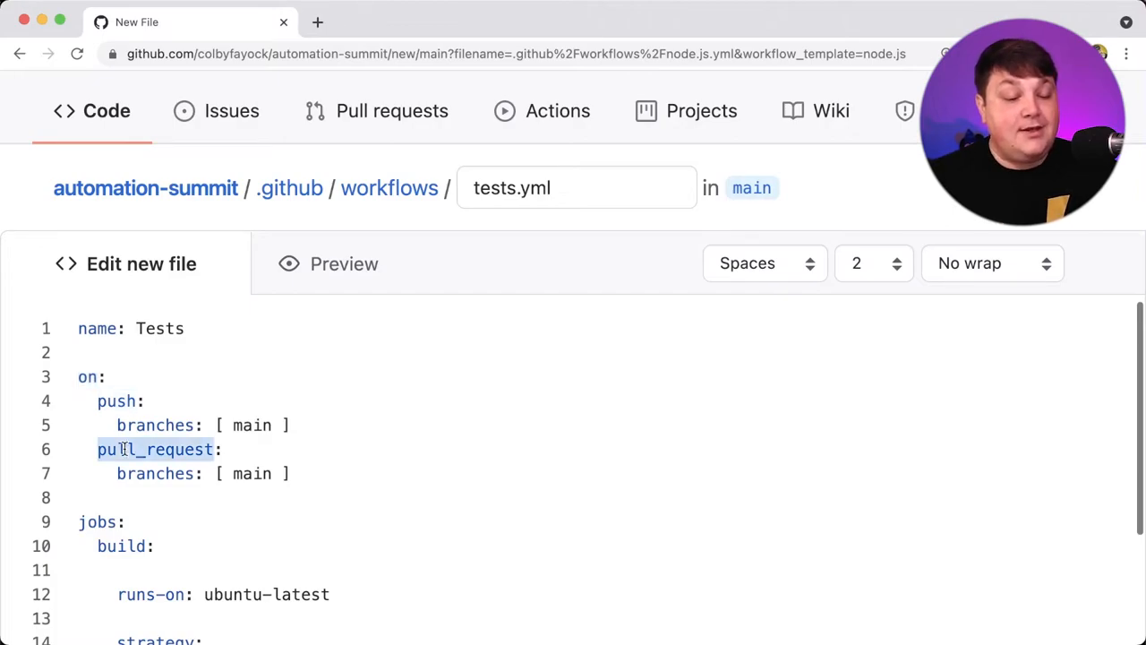
double_click(114, 400)
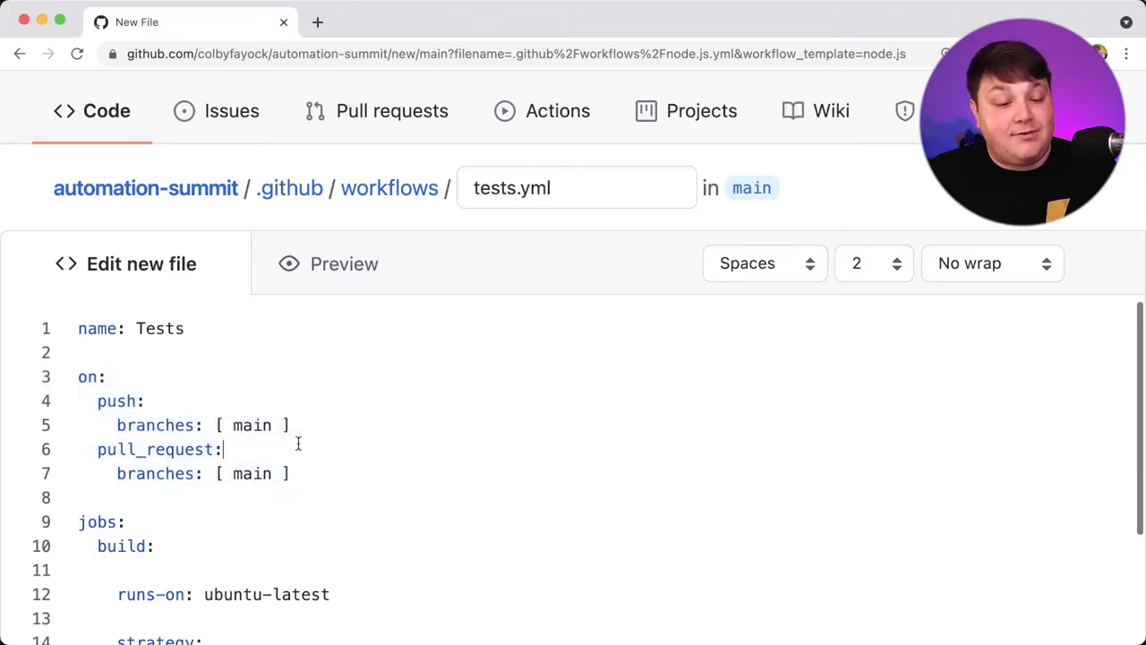
- Rename the build job to tests, reviewing its runs-on and Node 12.x matrix settings
scroll("down", 3)
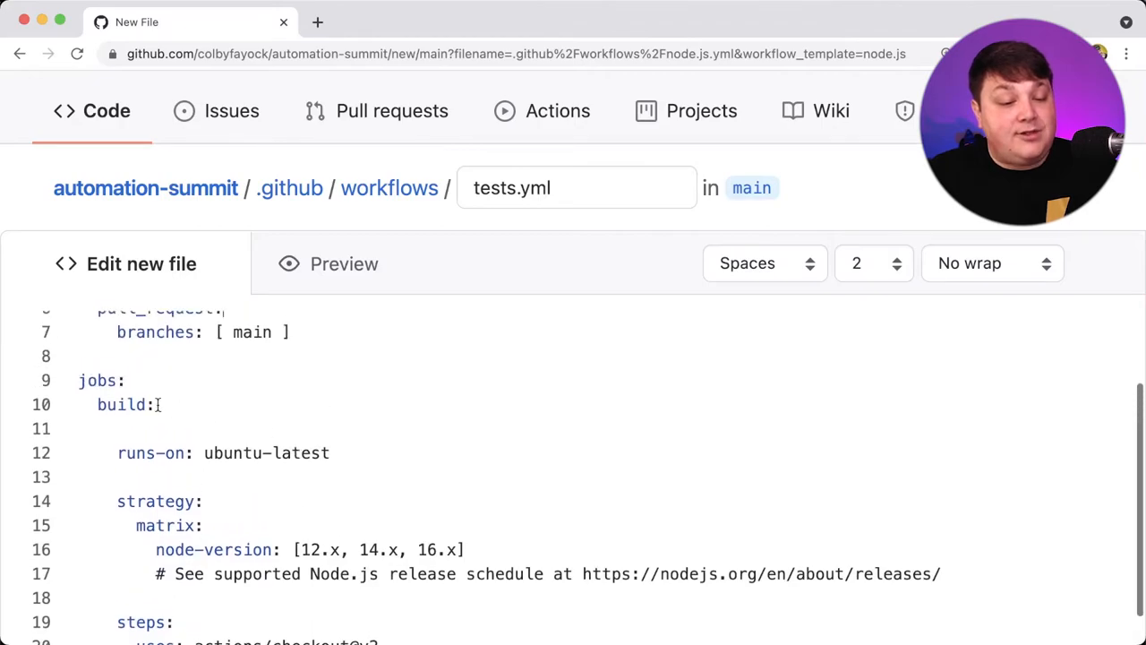
double_click(121, 404)
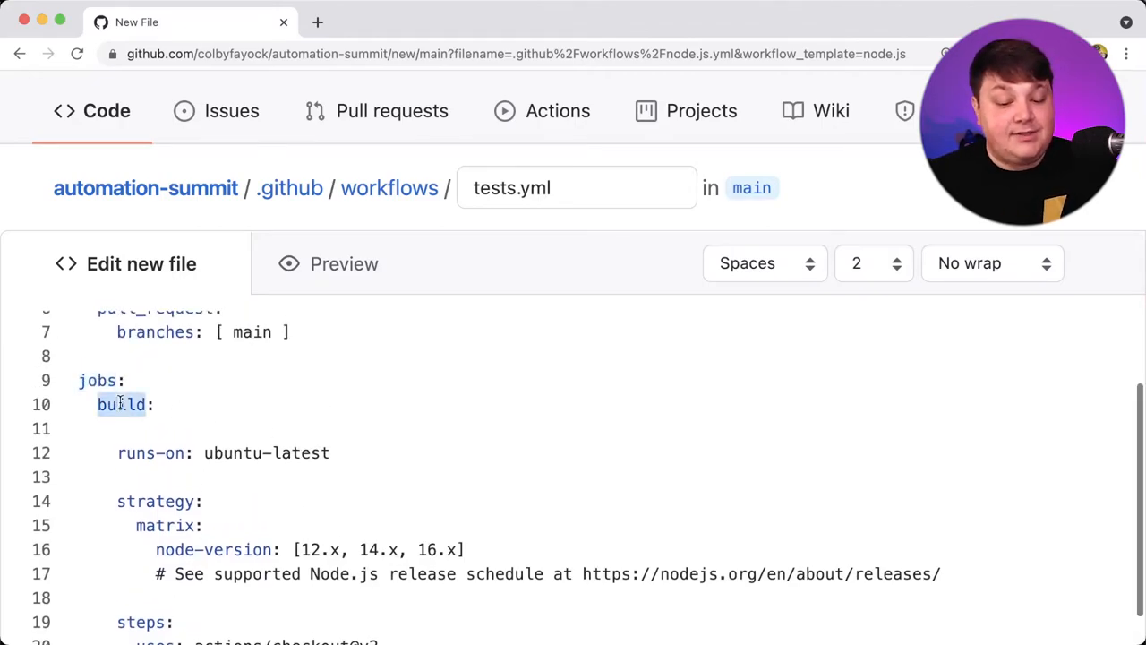
type("tests:")
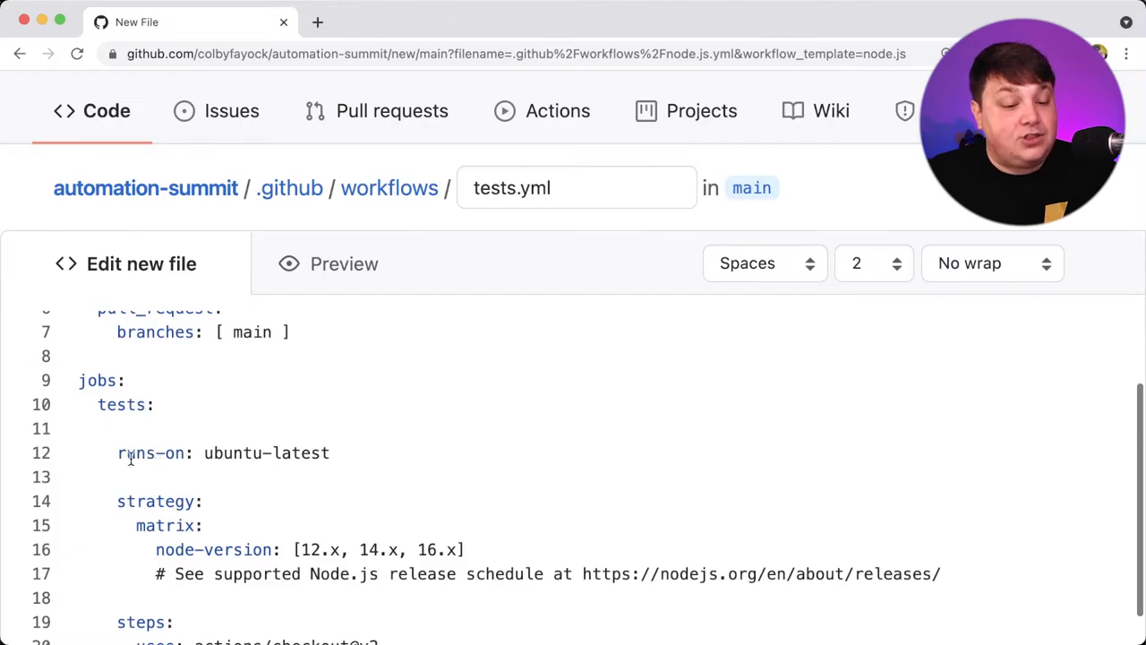
double_click(151, 452)
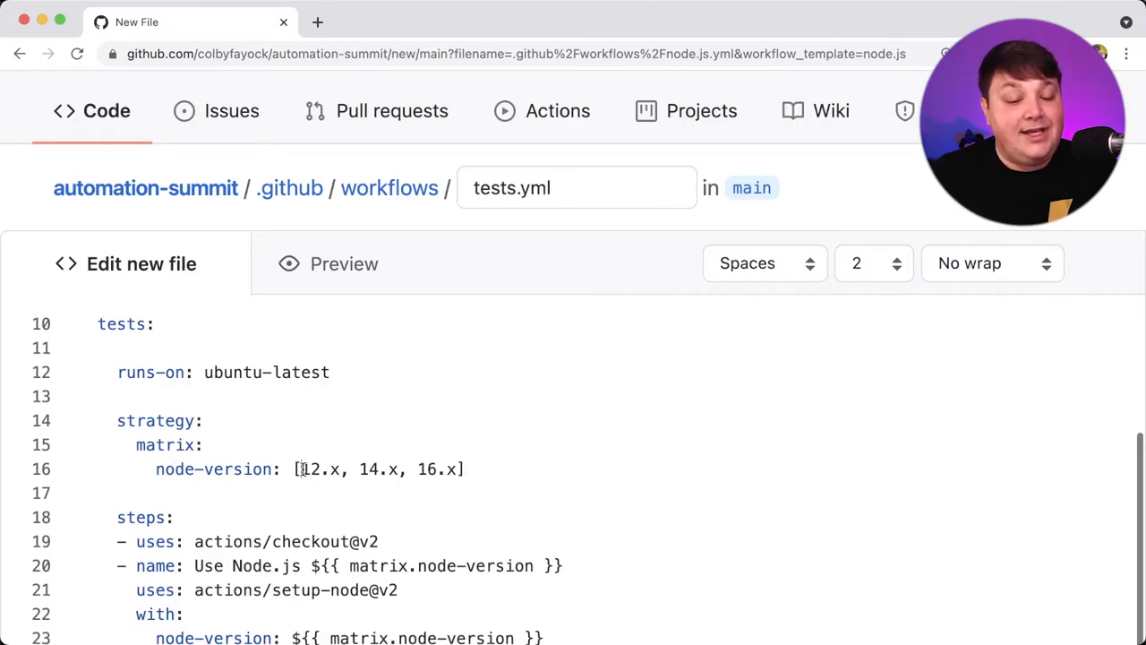
double_click(318, 468)
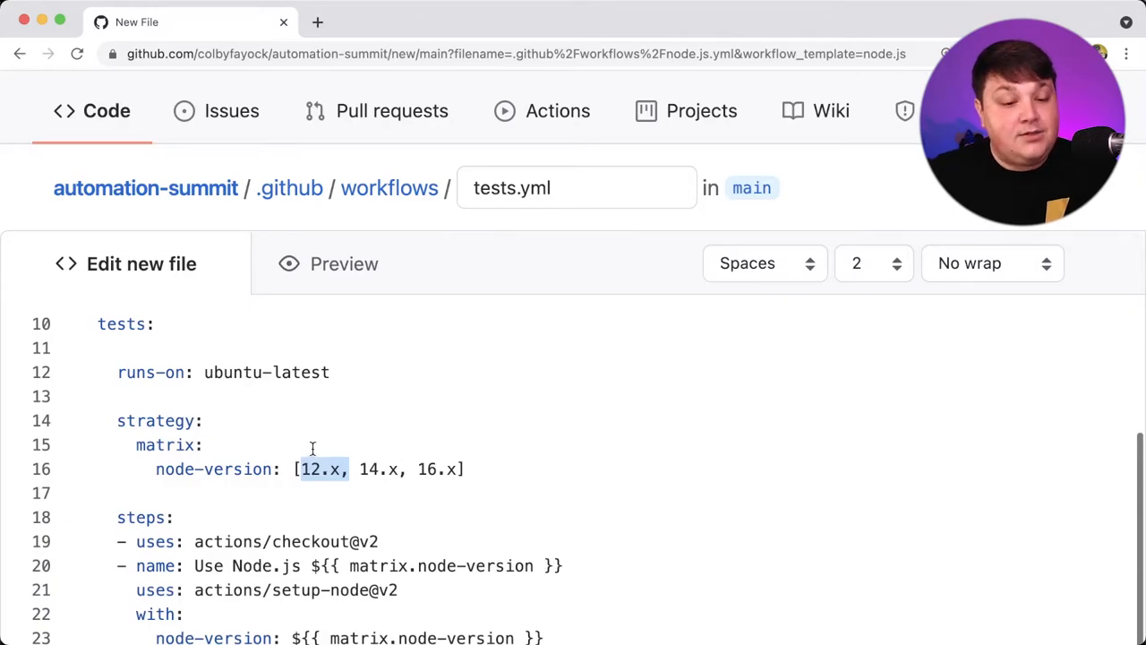
- Review the npm cache setting and remove the Node release-schedule comment line
scroll("down", 3)
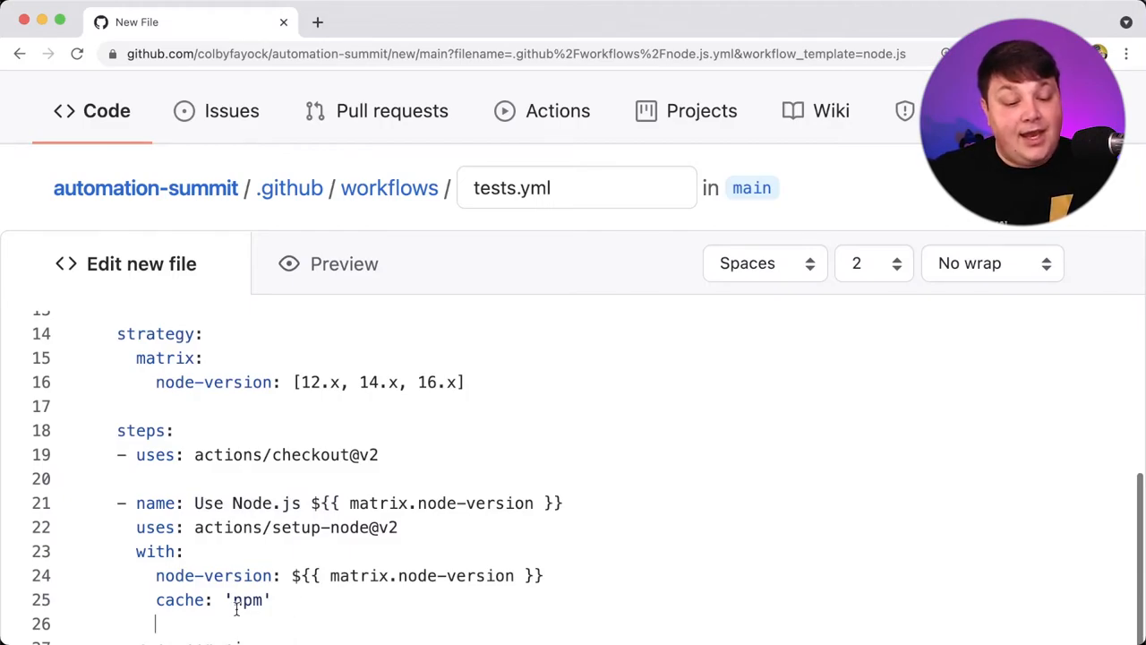
double_click(248, 600)
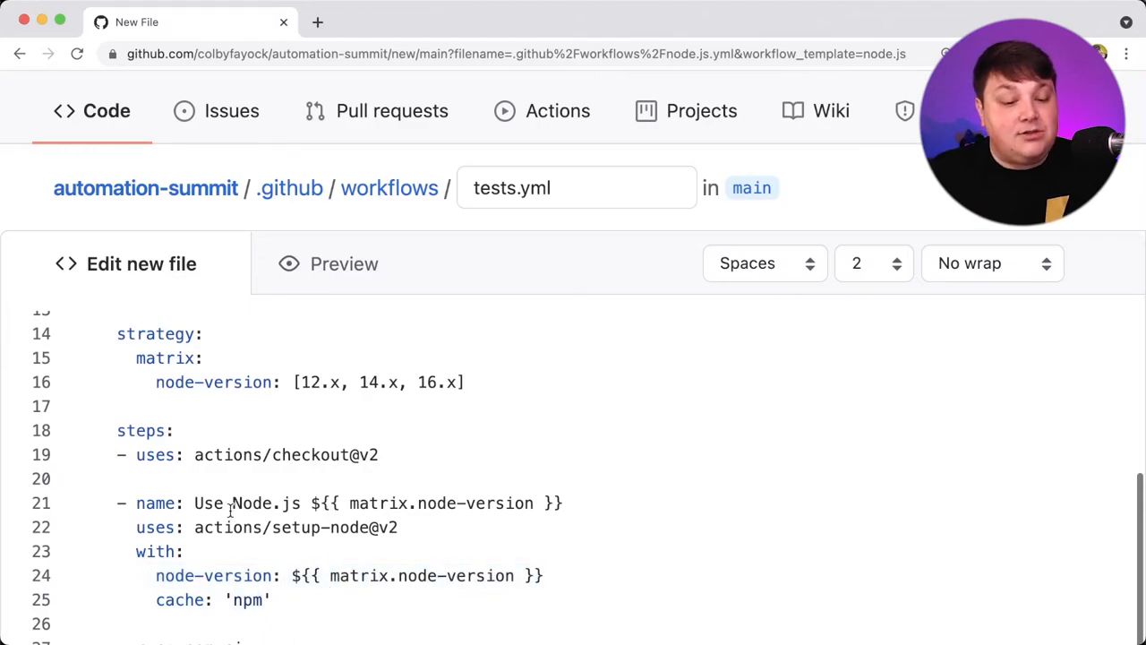
left_click_drag(300, 382, 445, 383)
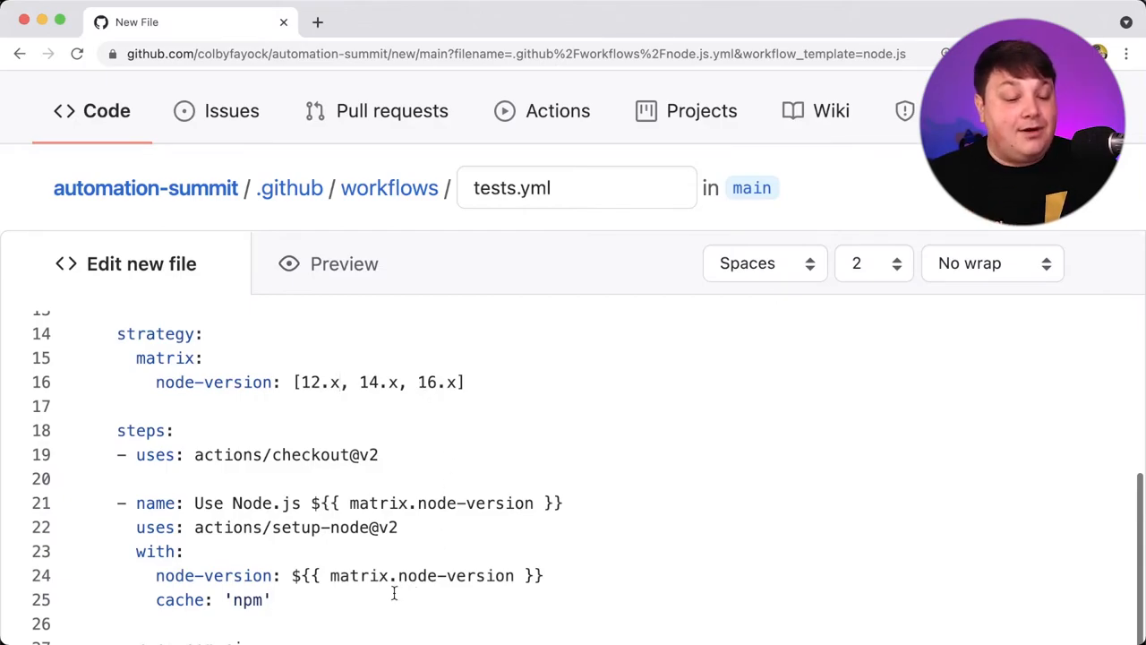
scroll("down", 3)
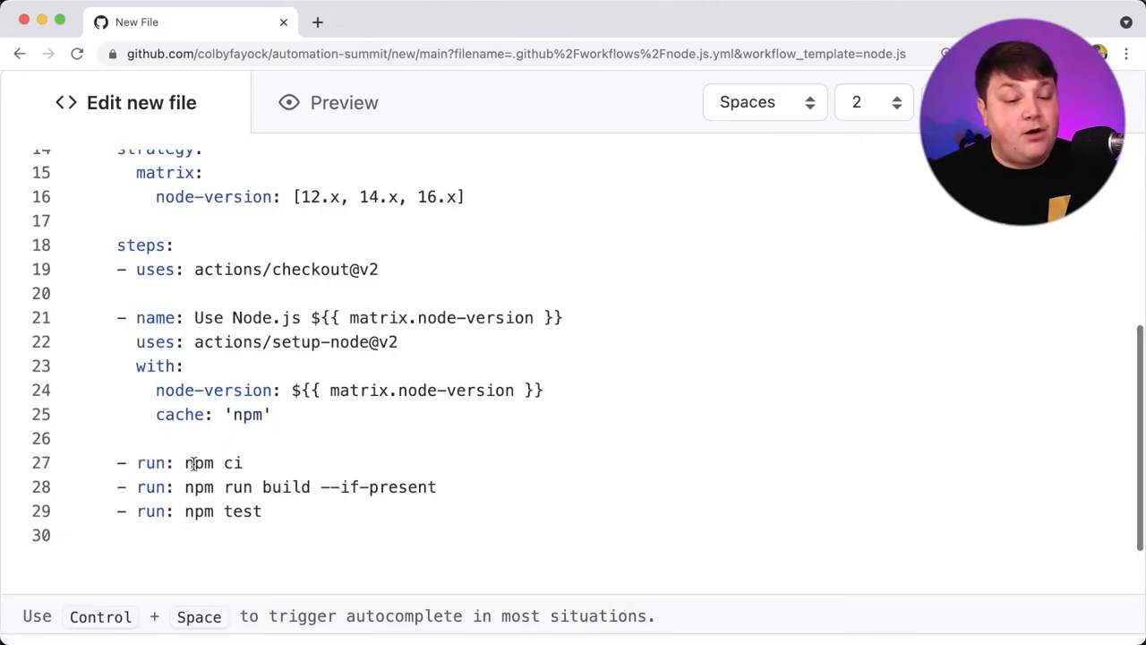
- Delete the 'npm run build --if-present' step from the workflow
double_click(199, 463)
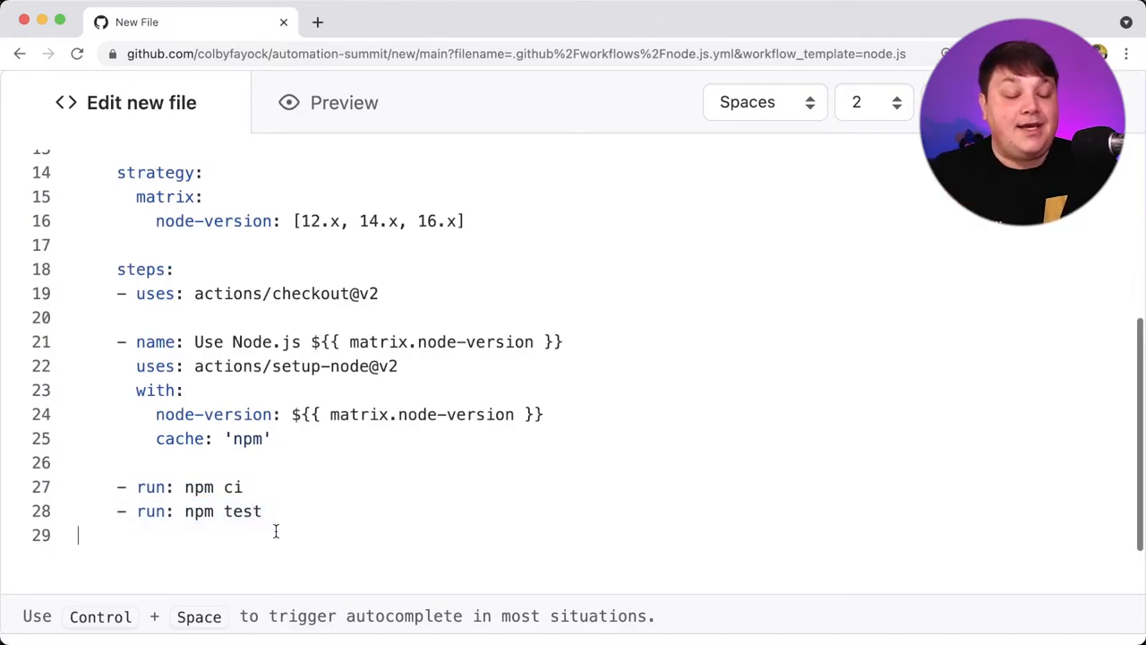
scroll("up", 3)
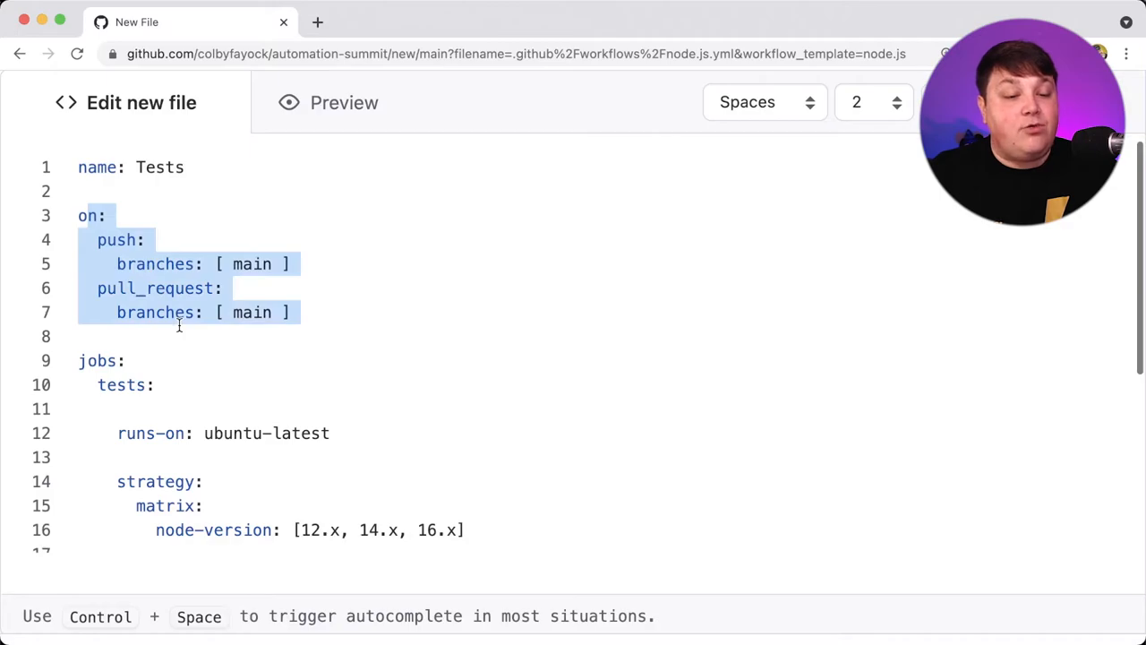
scroll("down", 3)
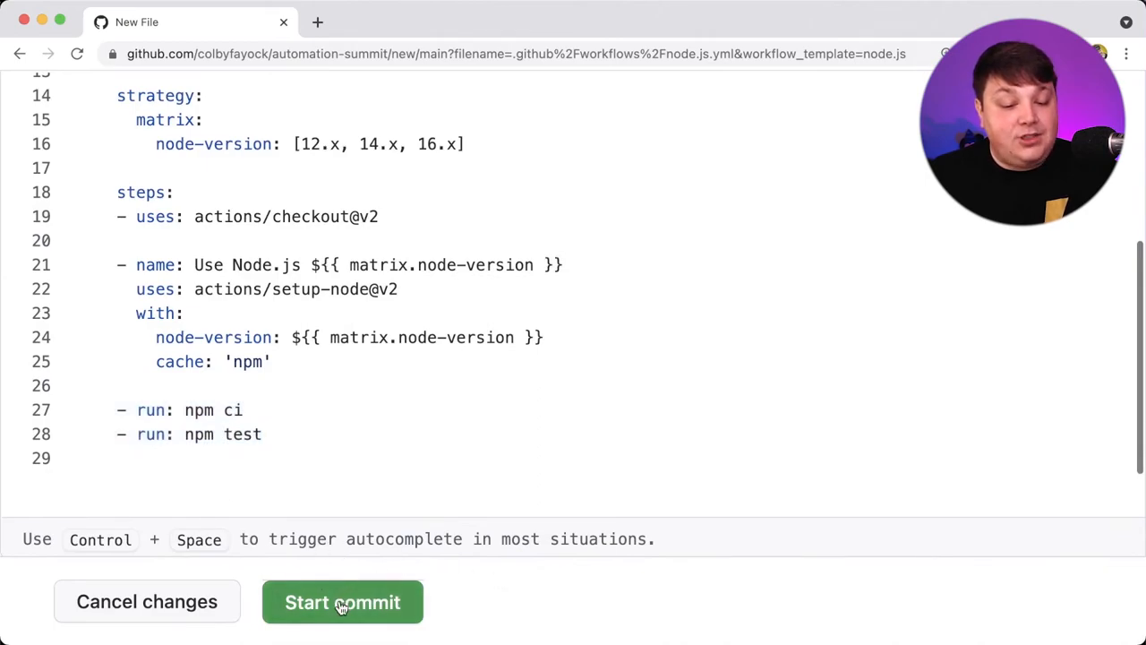
- Commit the new tests.yml file directly to main
left_click(342, 602)
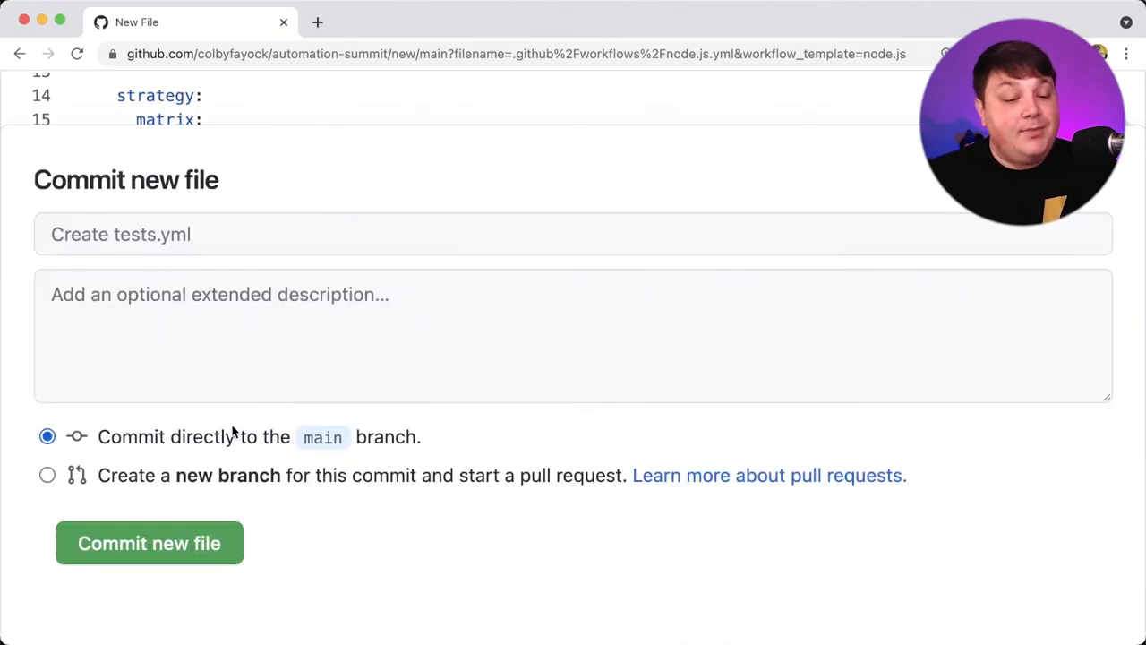
left_click(148, 542)
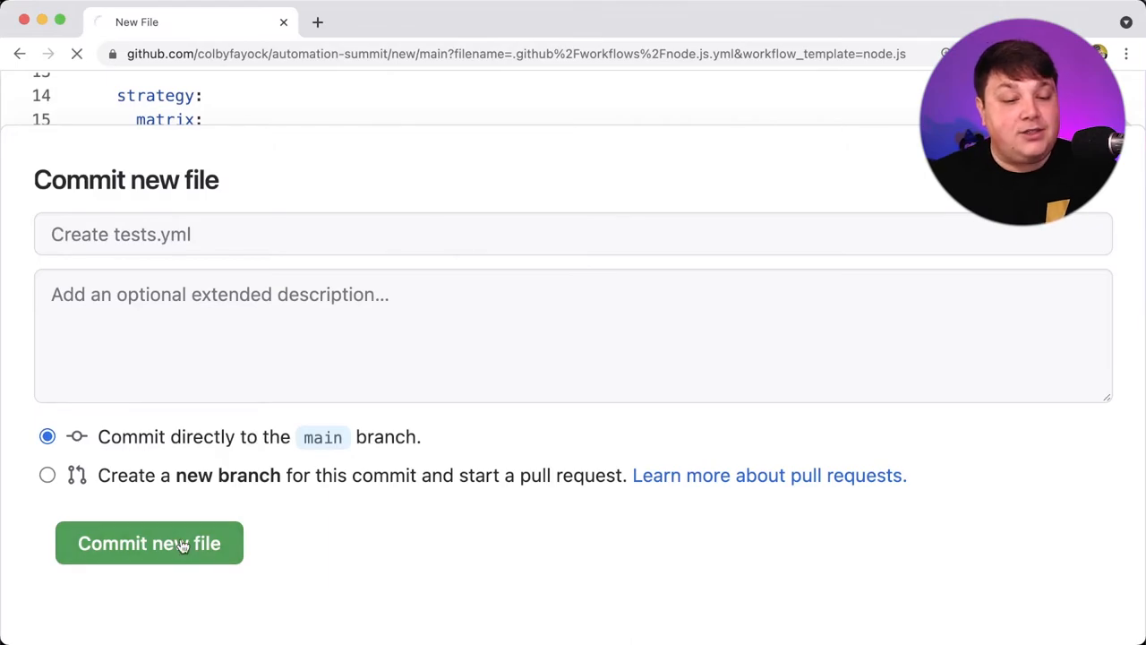
left_click(148, 542)
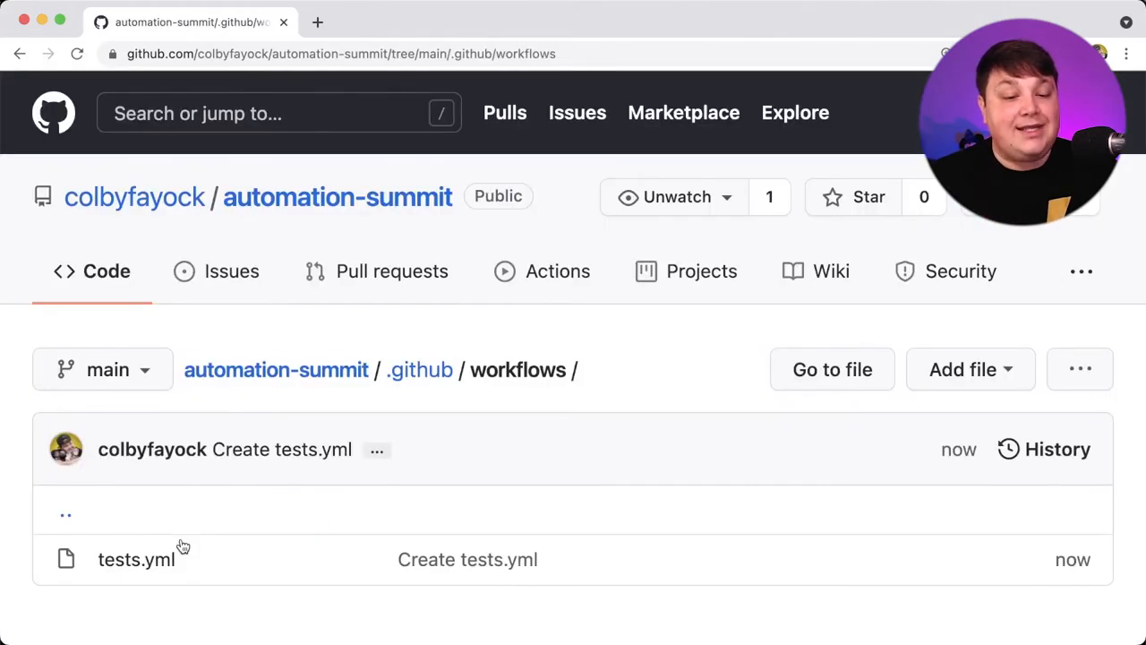
- Watch the Create tests.yml run in the Actions runs list go from Queued to In progress
left_click(557, 271)
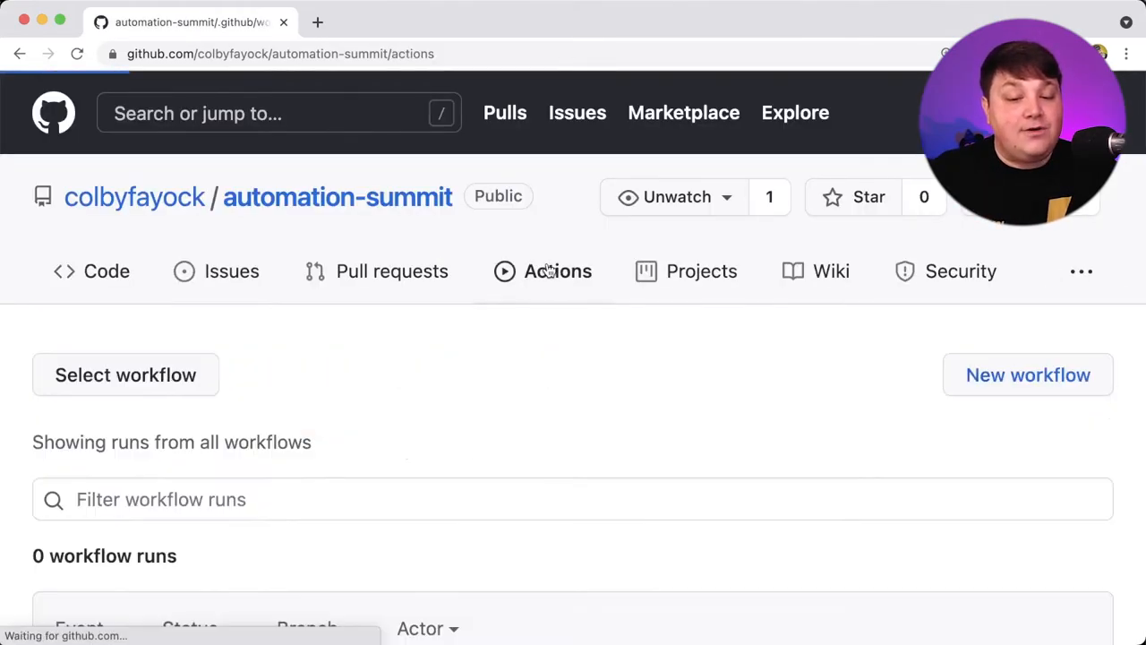
scroll("down", 3)
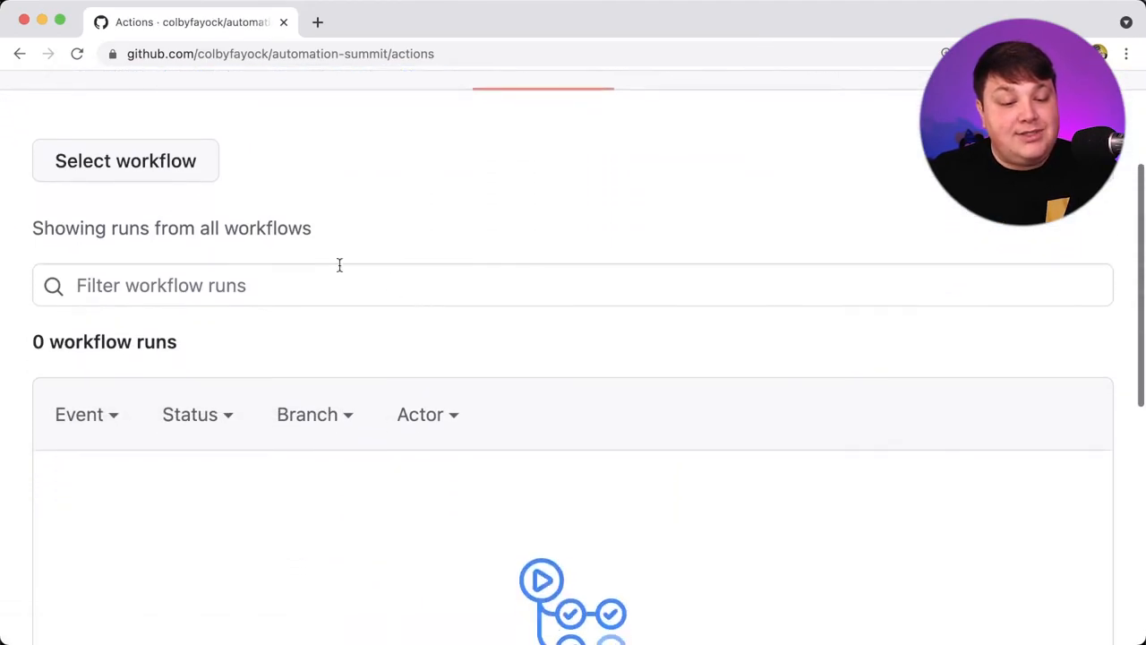
scroll("up", 3)
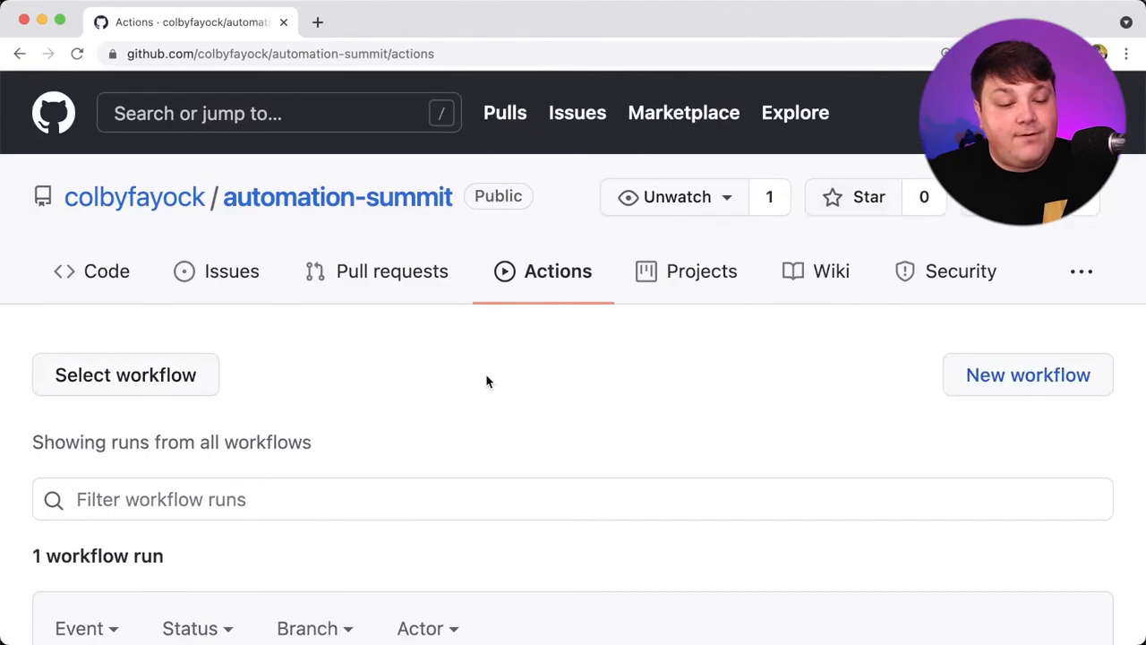
scroll("down", 3)
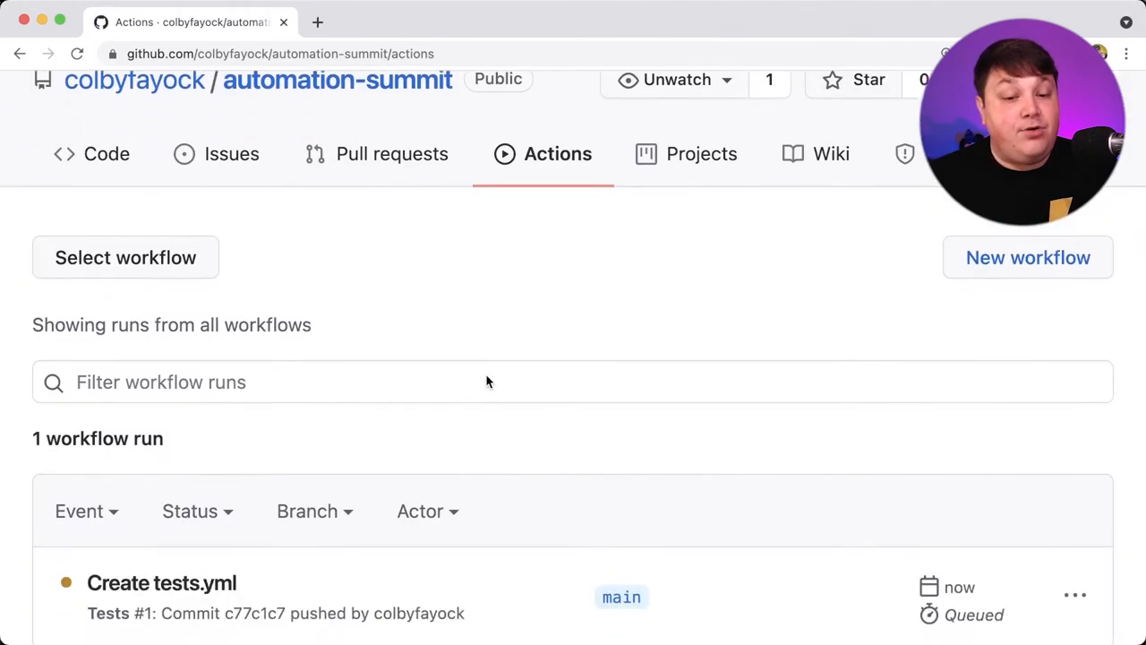
scroll("down", 3)
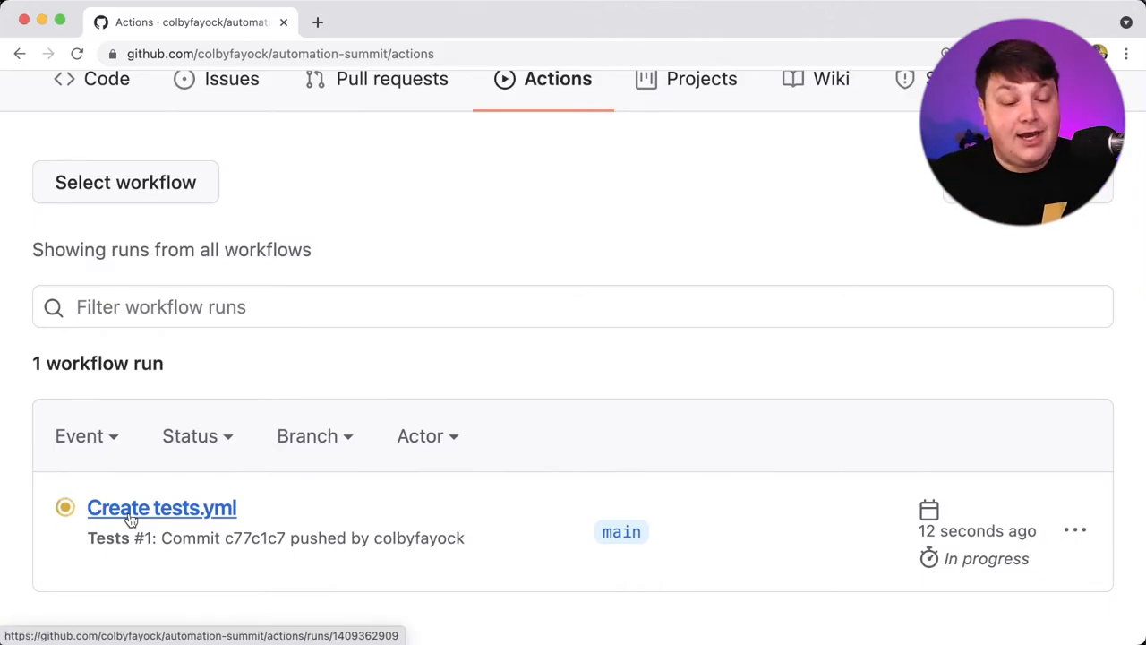
- View the Create tests.yml run and its tests (12.x) job
left_click(162, 507)
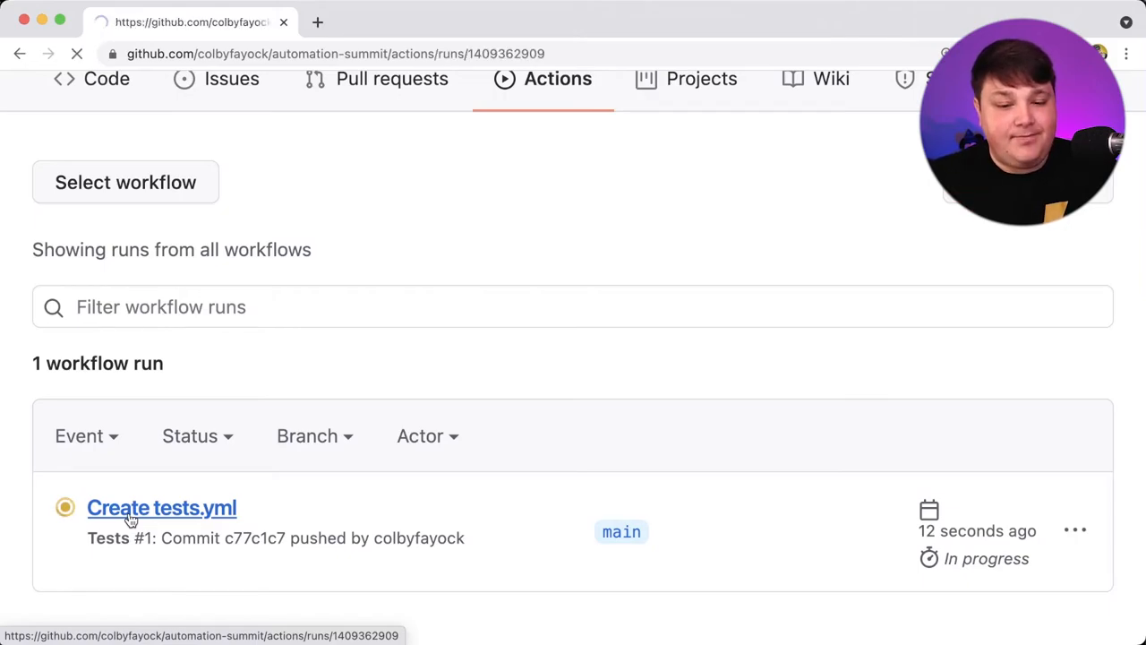
left_click(161, 508)
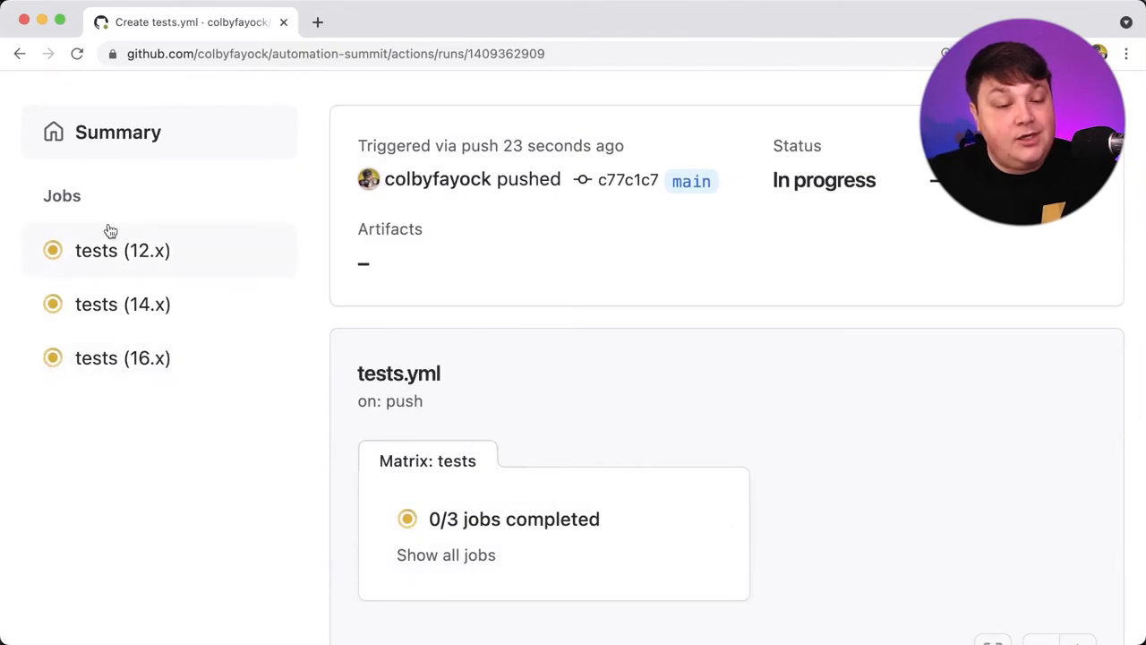
mouse_move(114, 260)
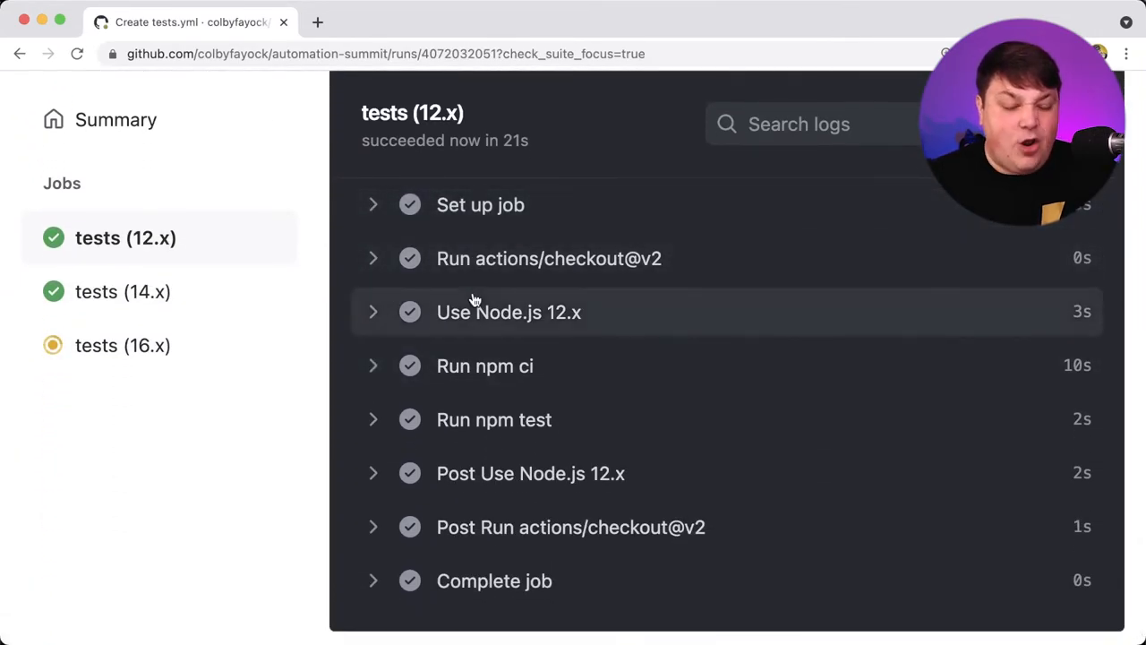
- Check the Use Node.js 12.x step, then read the Run npm test log showing both suites passing
left_click(509, 311)
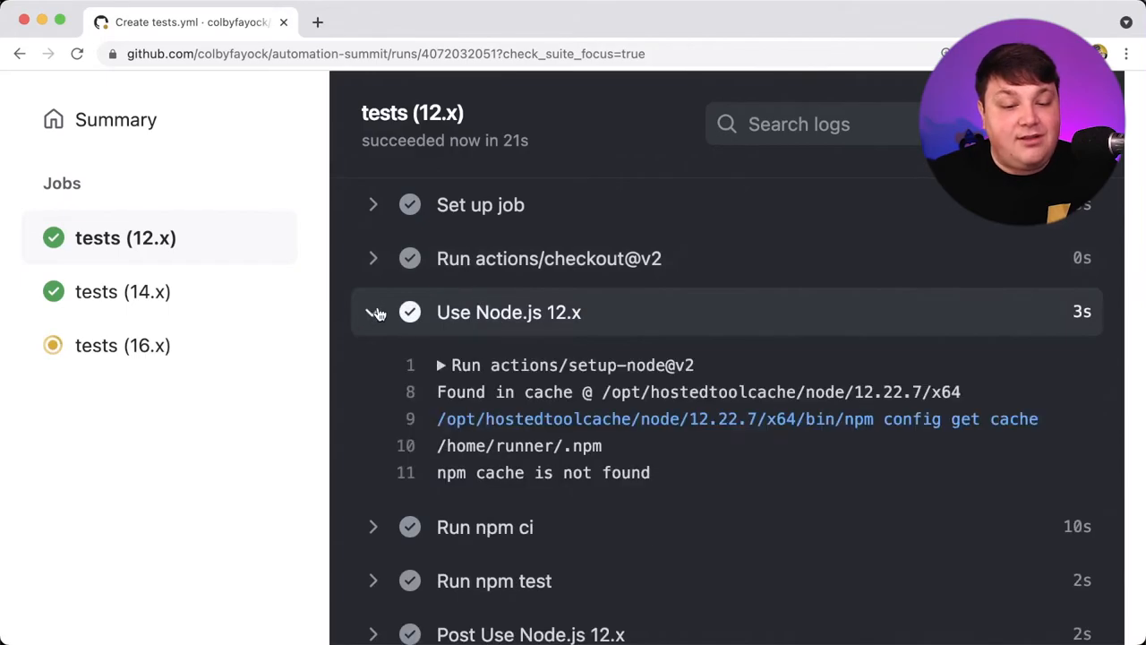
left_click(374, 312)
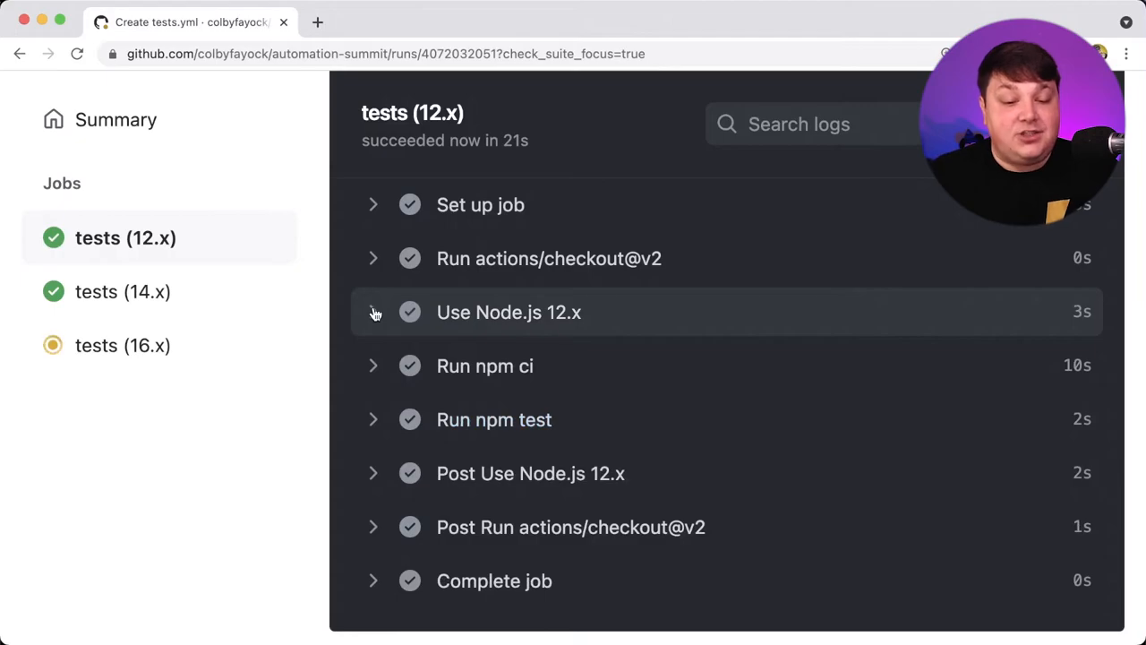
mouse_move(376, 365)
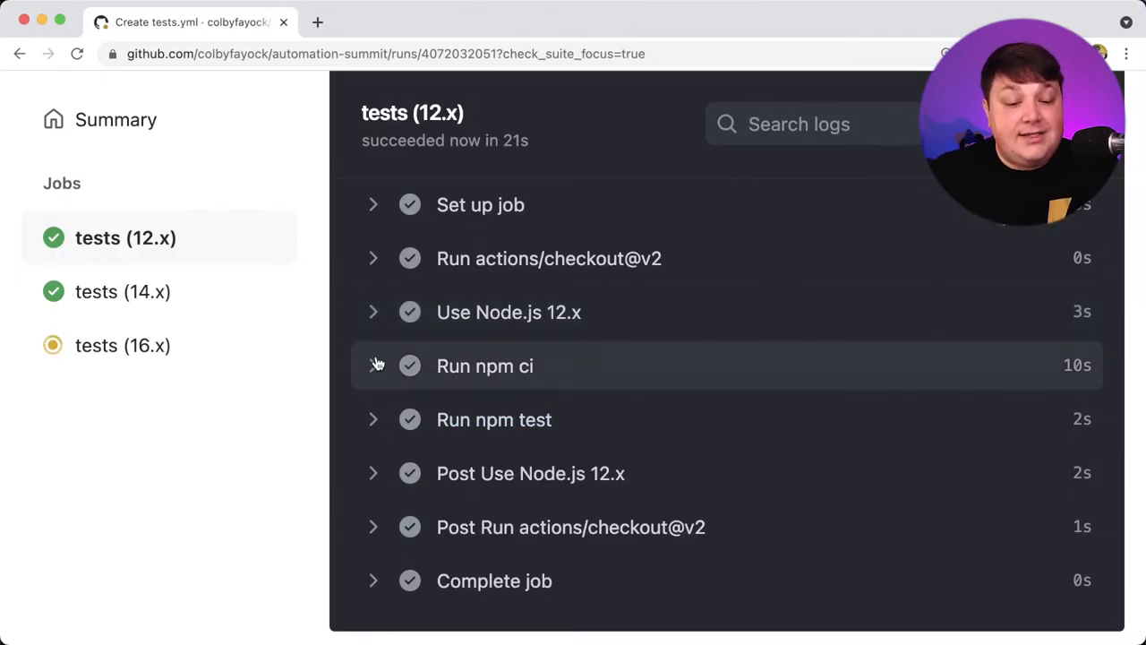
left_click(493, 419)
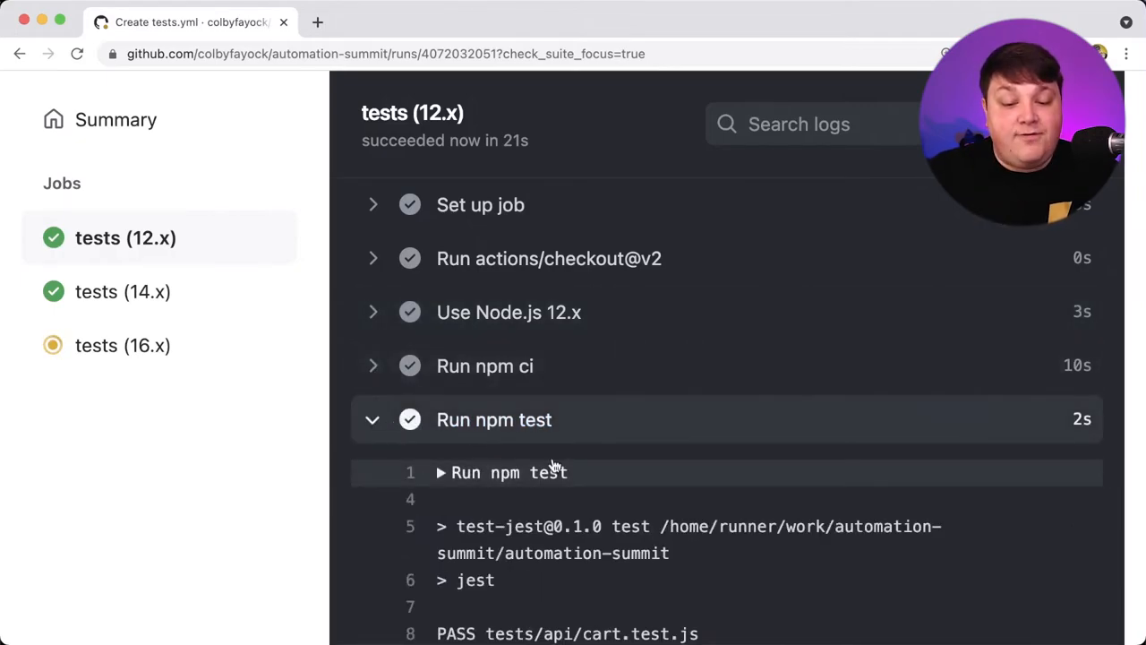
scroll("down", 3)
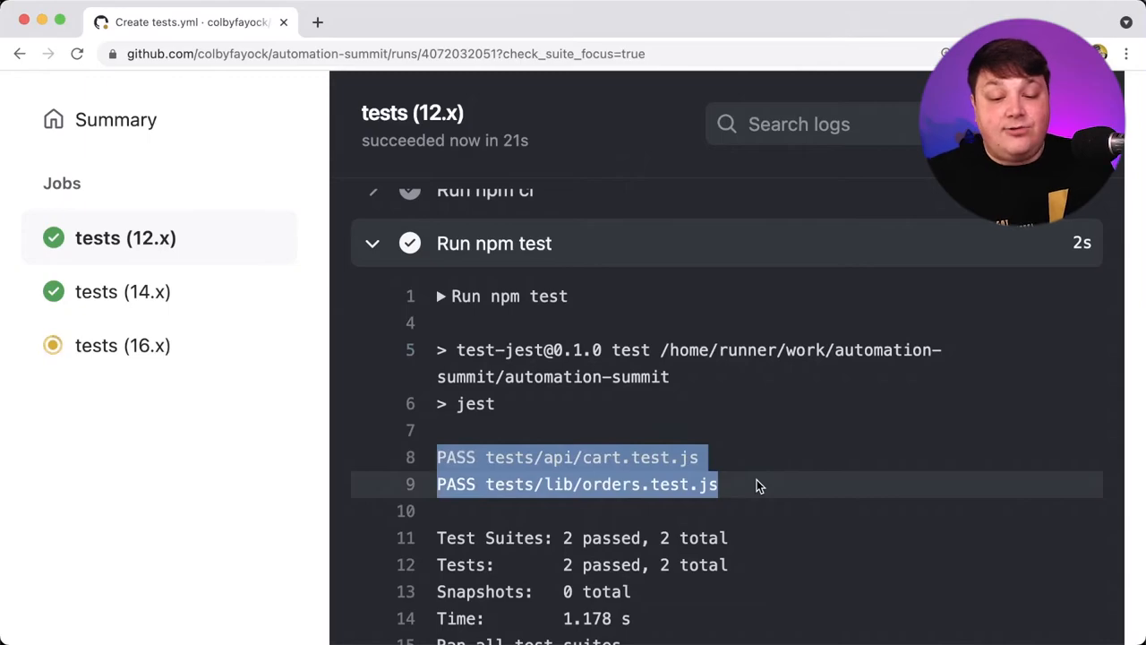
scroll("down", 3)
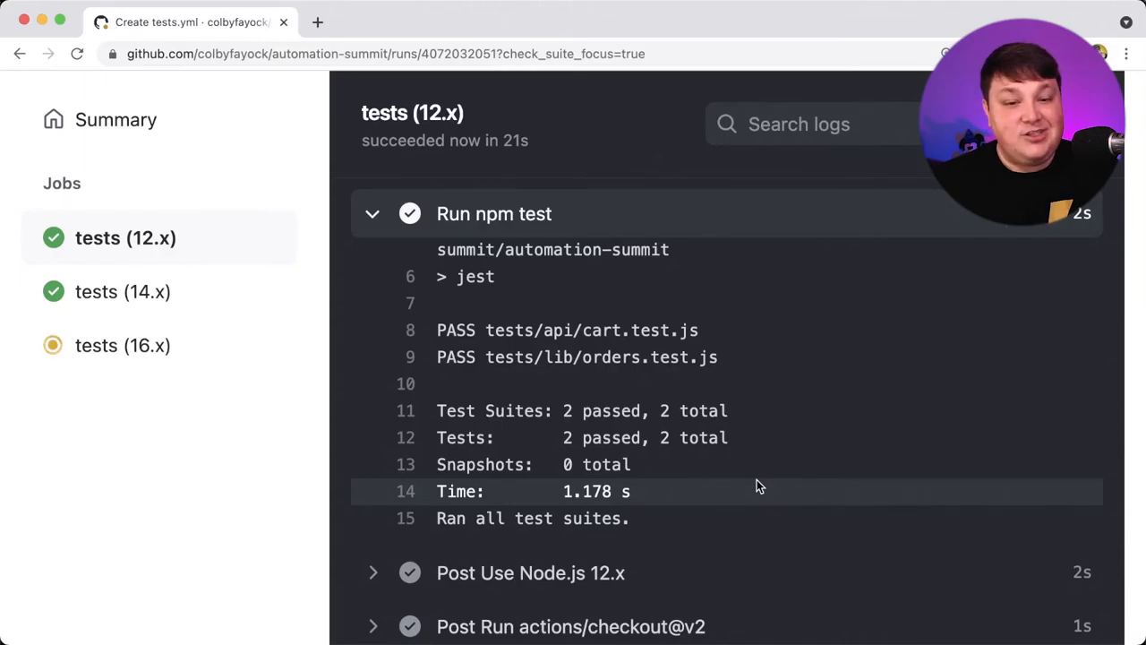
scroll("up", 3)
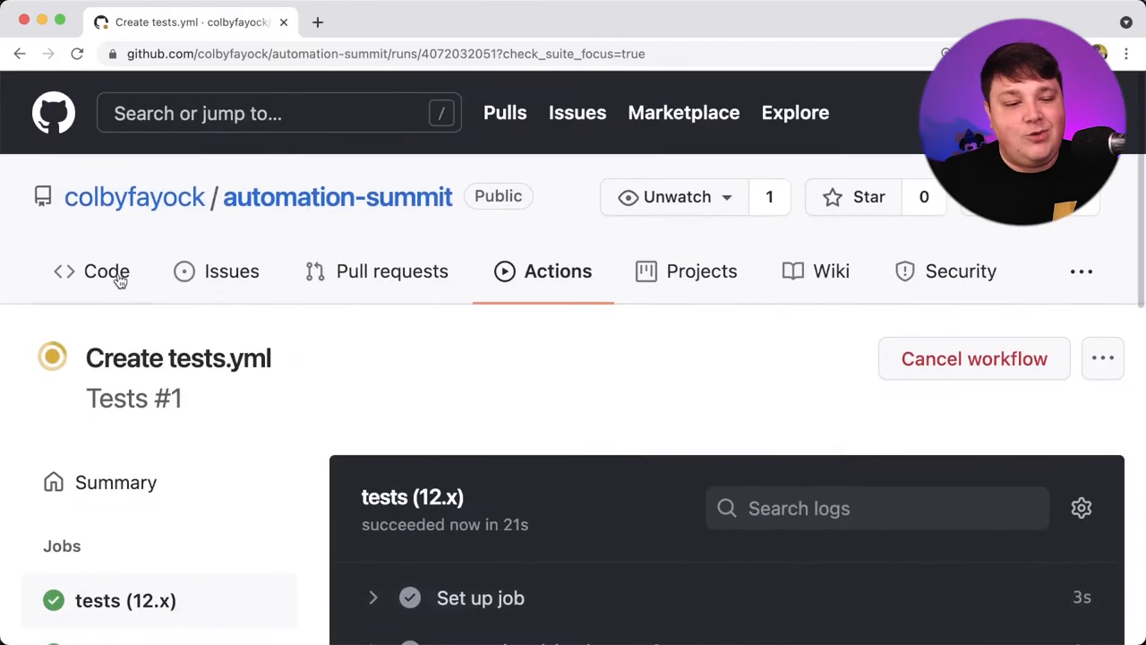
- Return to the Code view and view lib/orders.js on main
left_click(106, 270)
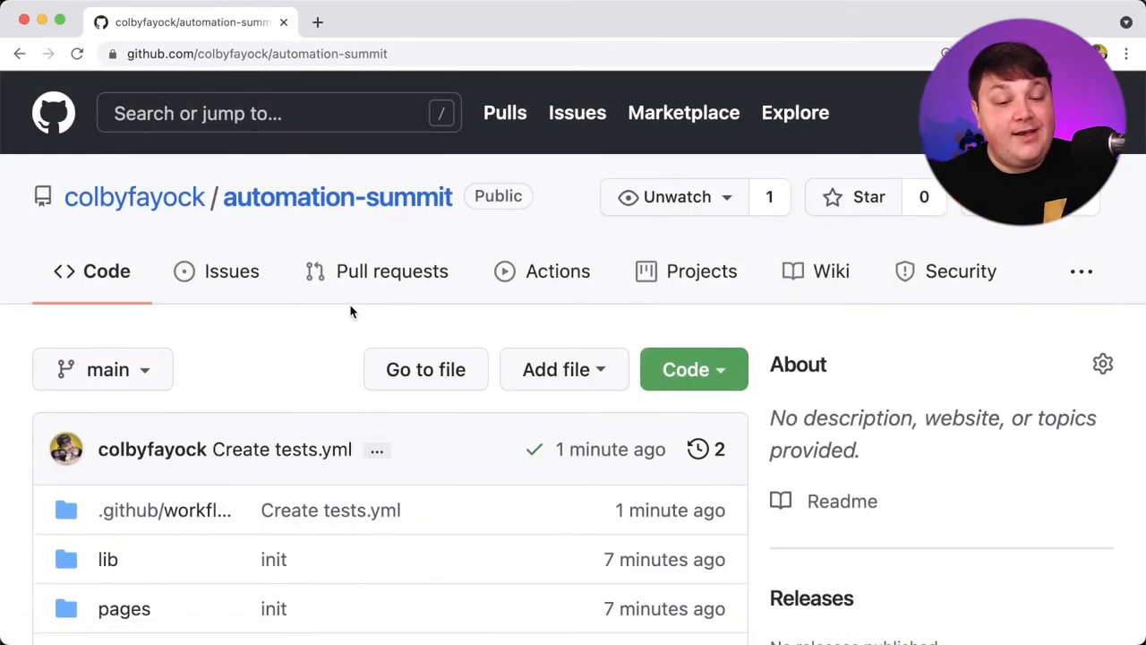
scroll("down", 3)
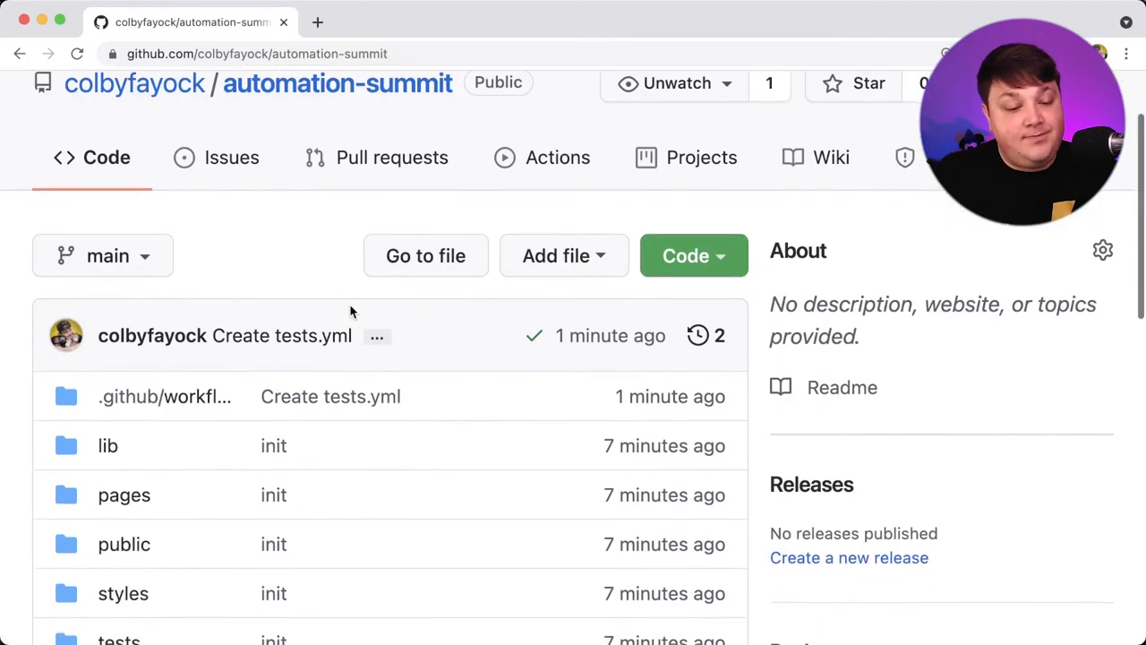
left_click(107, 445)
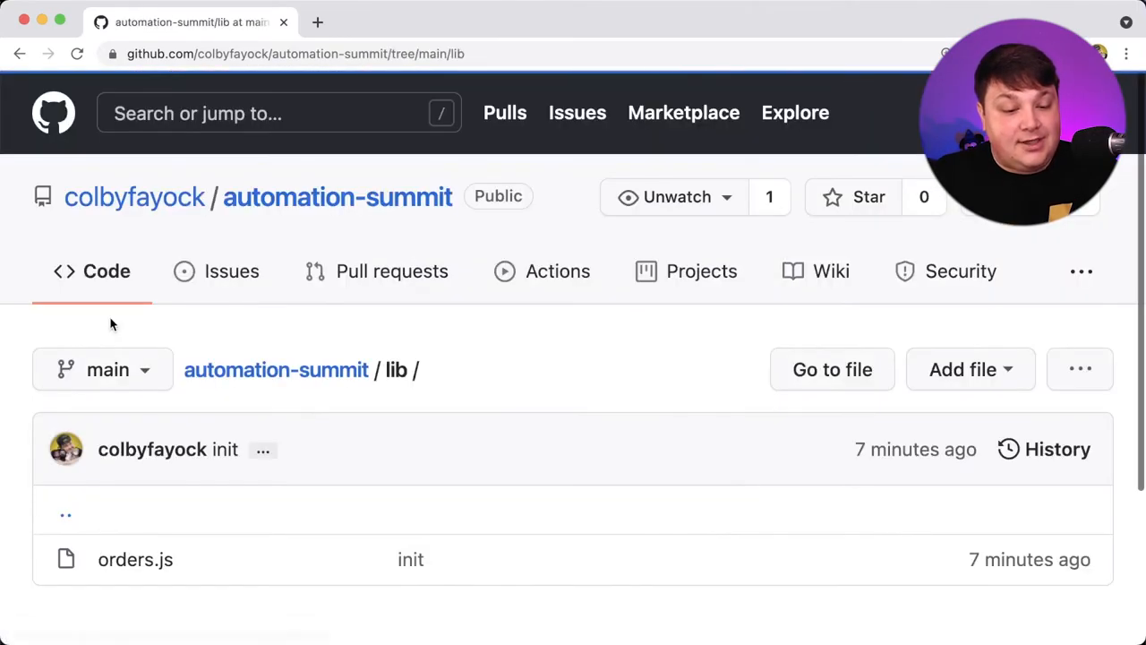
left_click(135, 559)
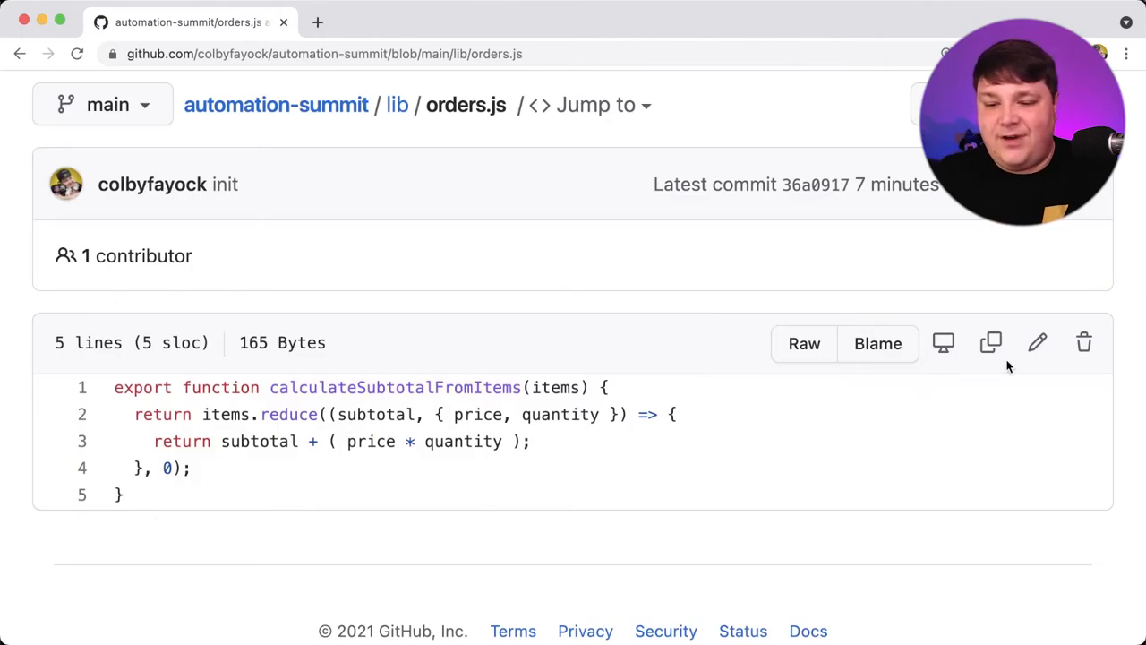
- Remove the quantity multiplication on line 3 so the subtotal adds only item.price
left_click(1036, 342)
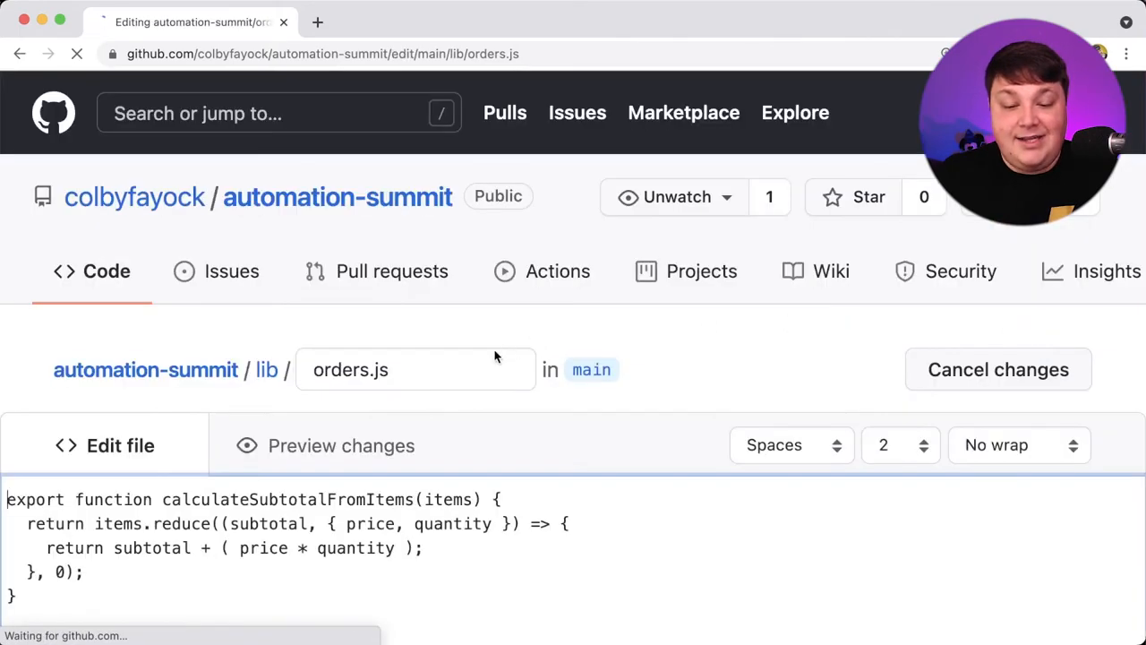
double_click(427, 361)
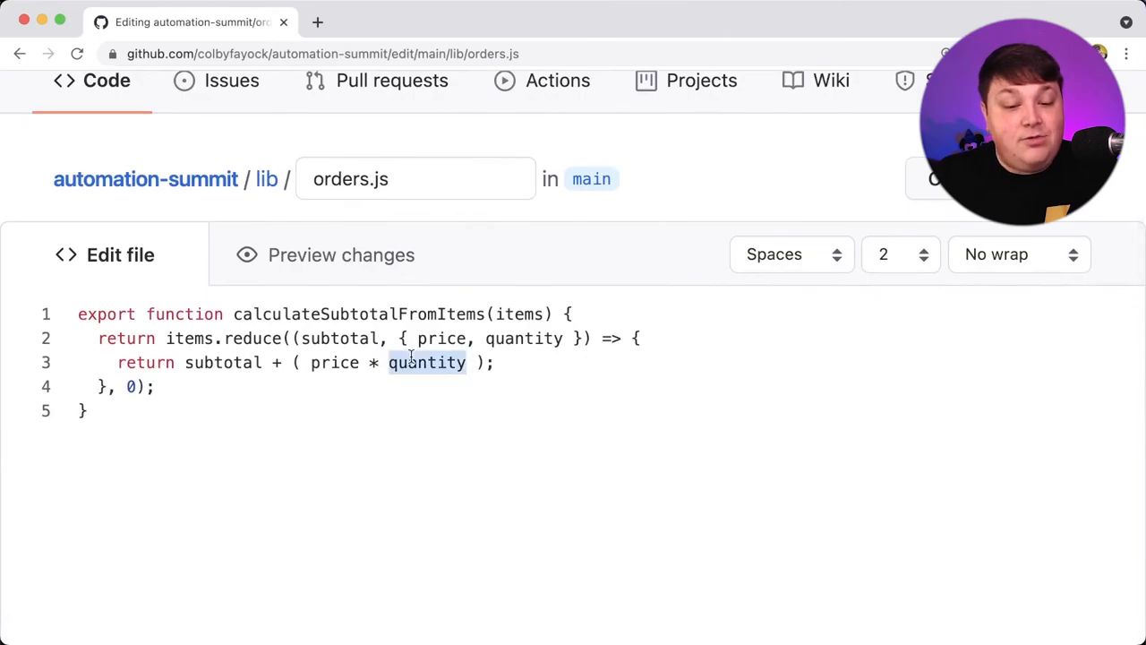
key("Delete")
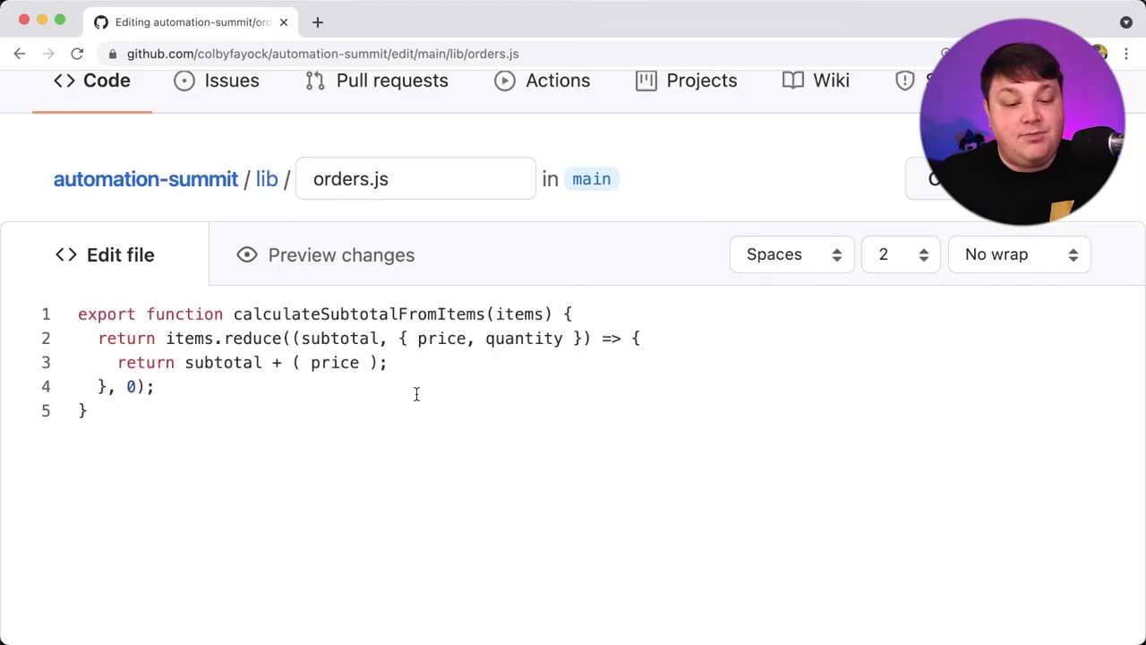
- Commit the change to new branch colbyfayock-patch-1 and create a pull request into main
scroll("down", 3)
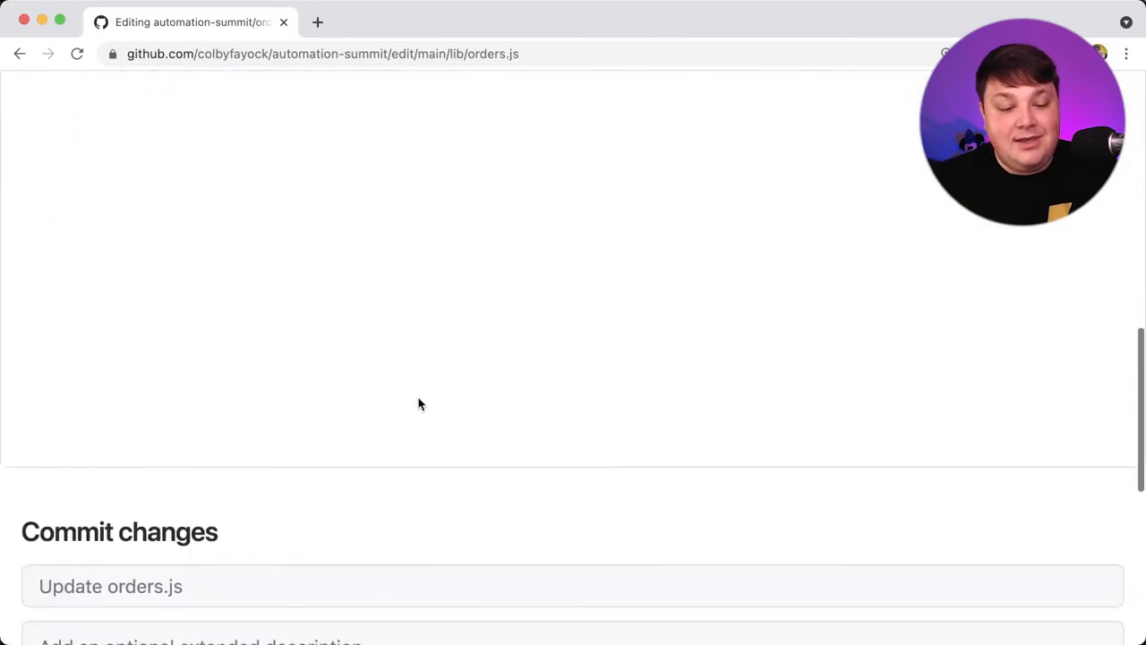
scroll("down", 3)
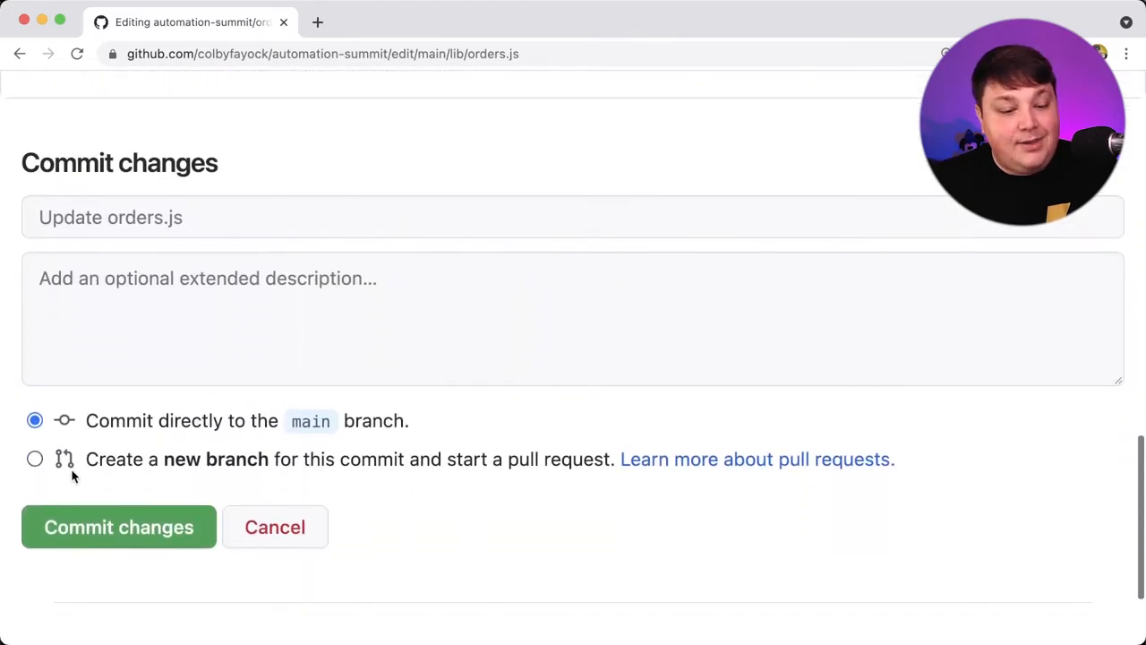
left_click(34, 458)
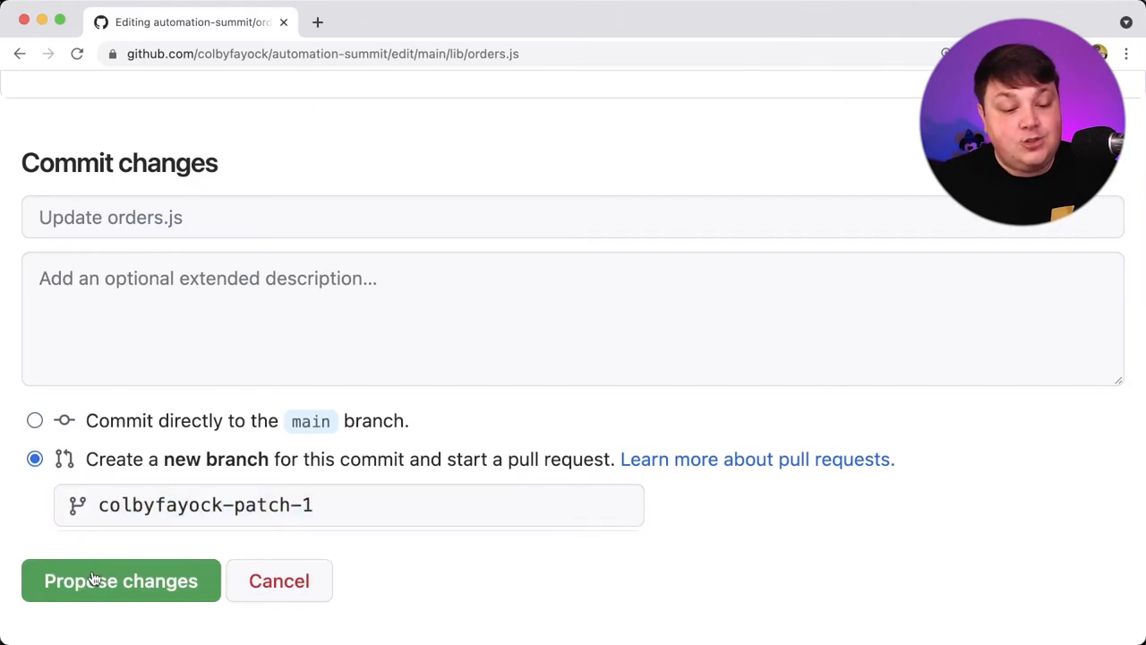
left_click(120, 580)
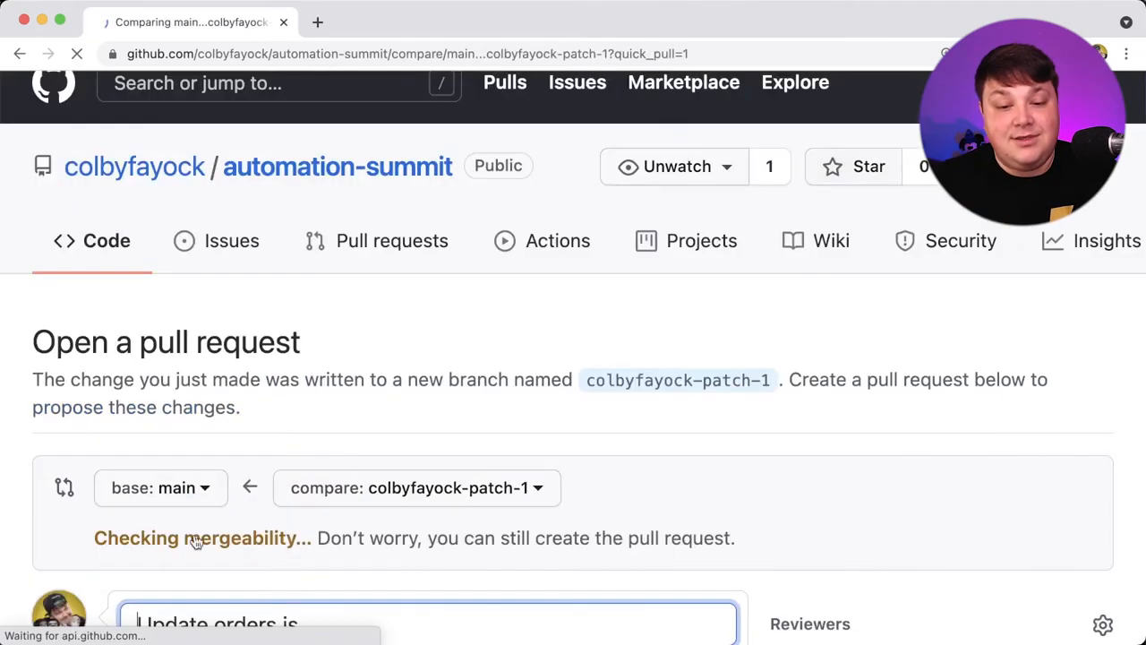
scroll("down", 3)
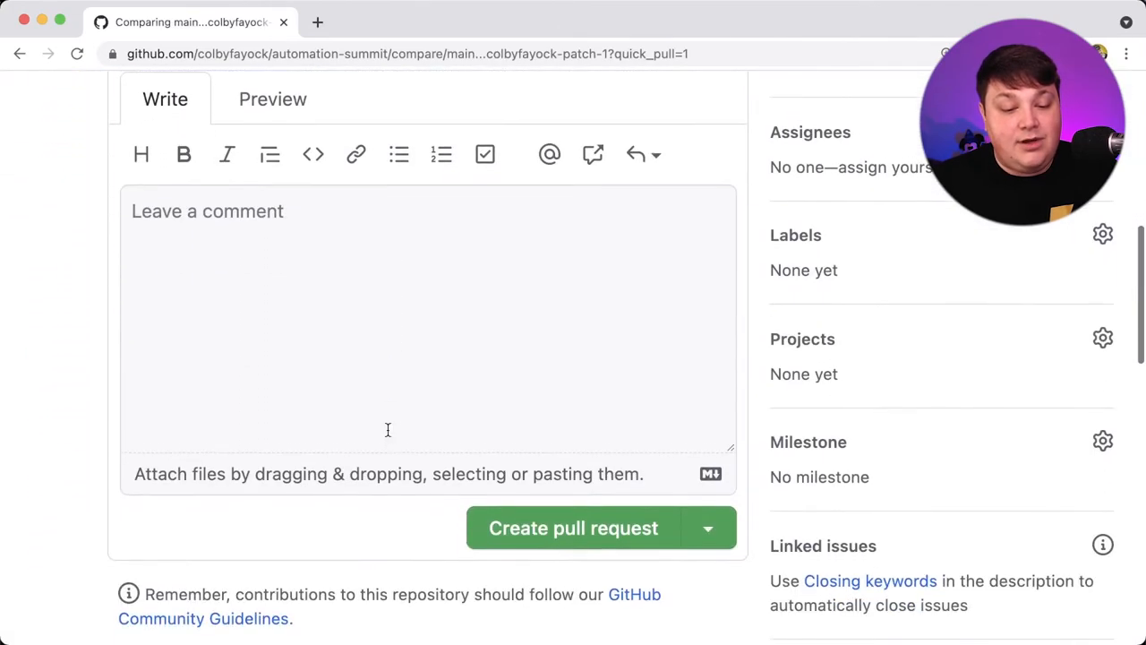
left_click(573, 527)
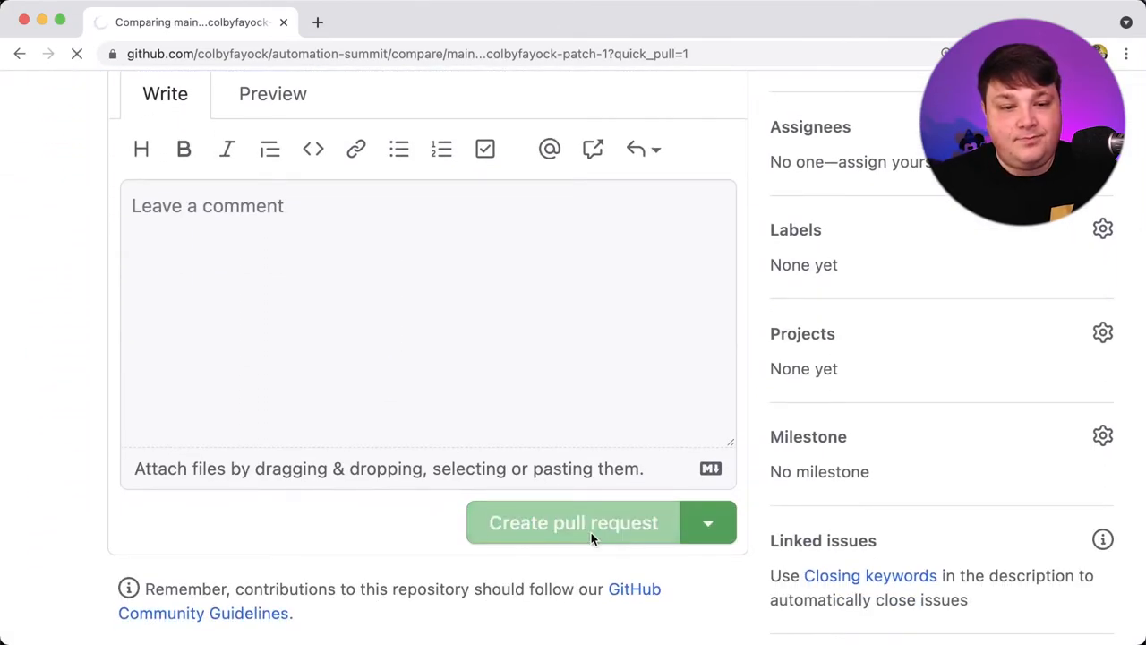
- Watch the three Tests jobs on pull request #1 run until tests (14.x) fails
left_click(573, 522)
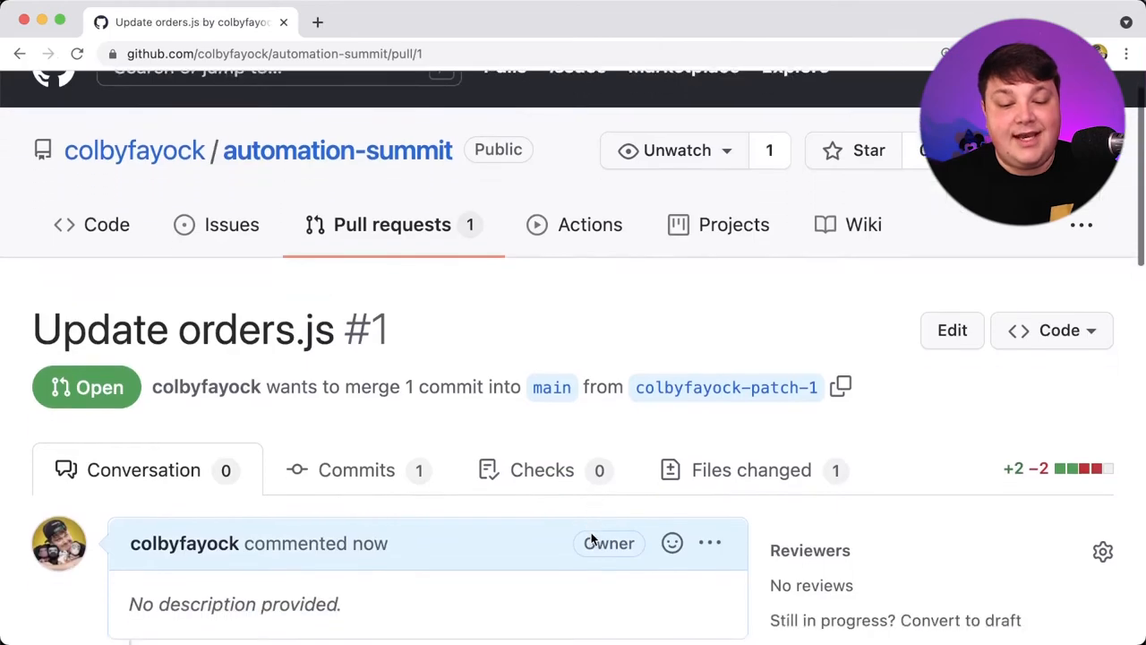
scroll("down", 3)
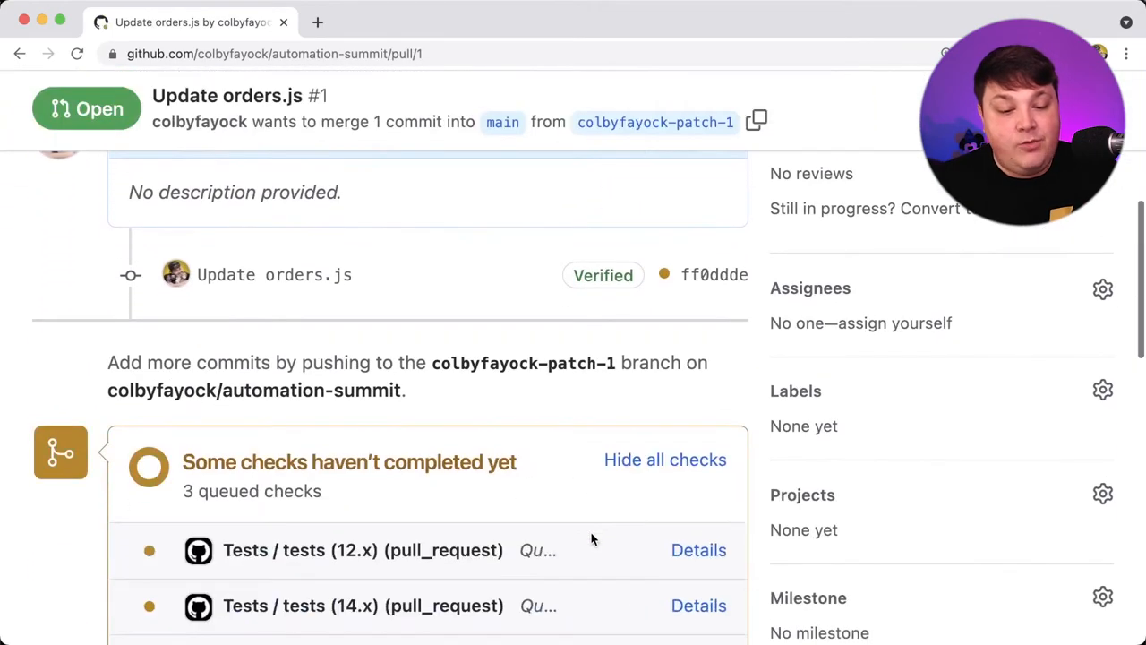
scroll("down", 3)
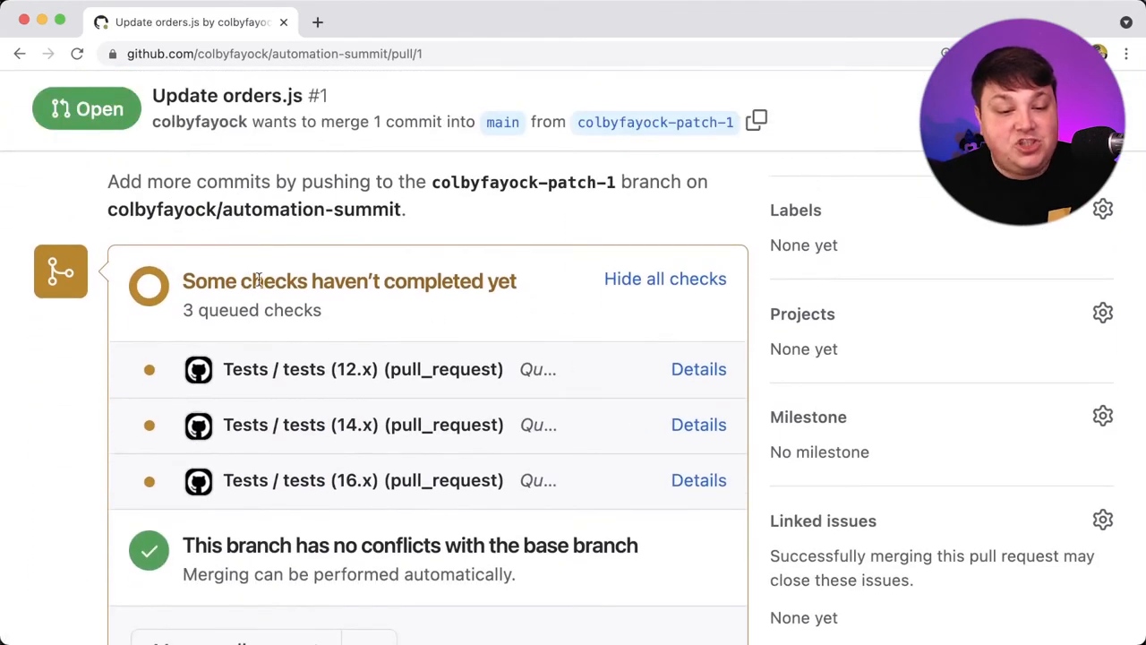
mouse_move(459, 300)
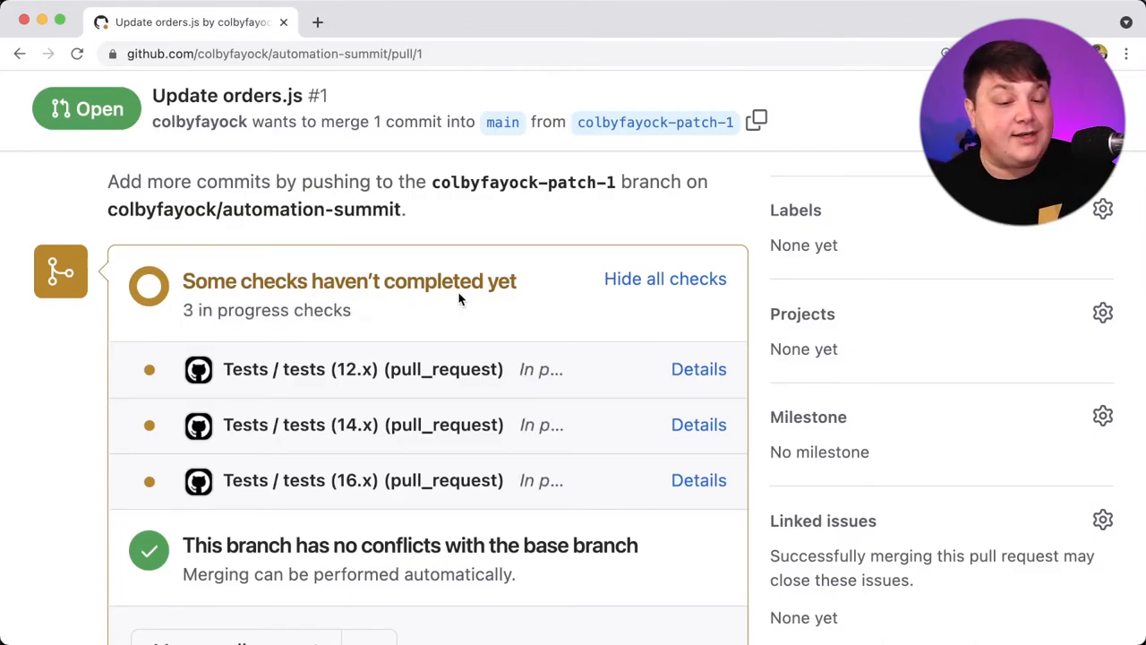
scroll("down", 3)
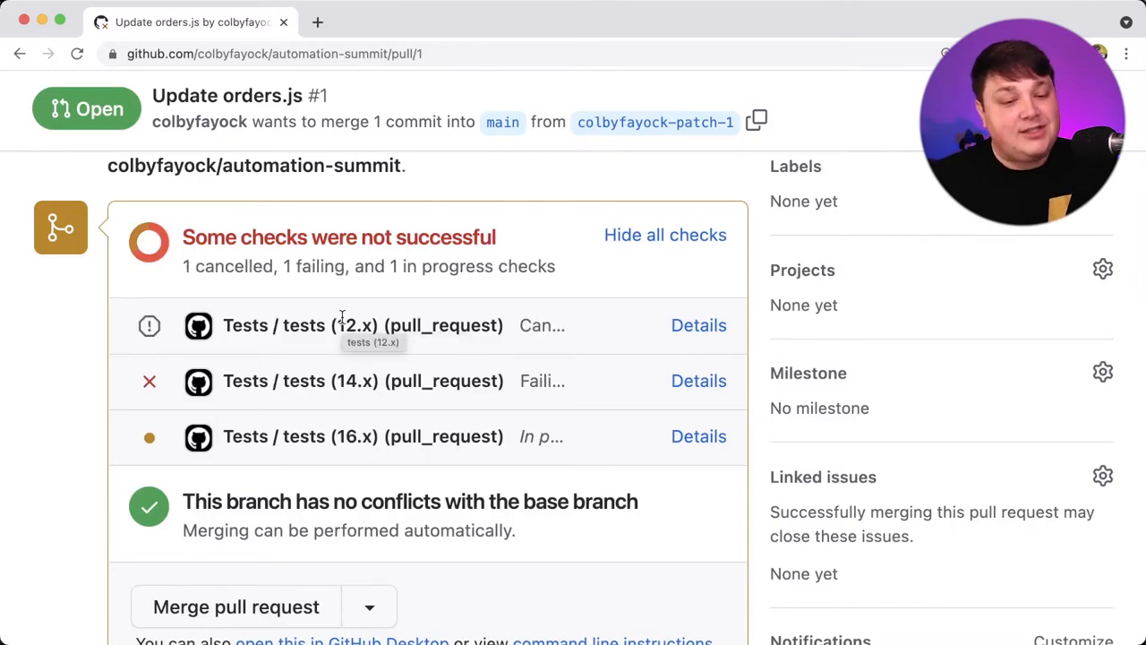
mouse_move(120, 302)
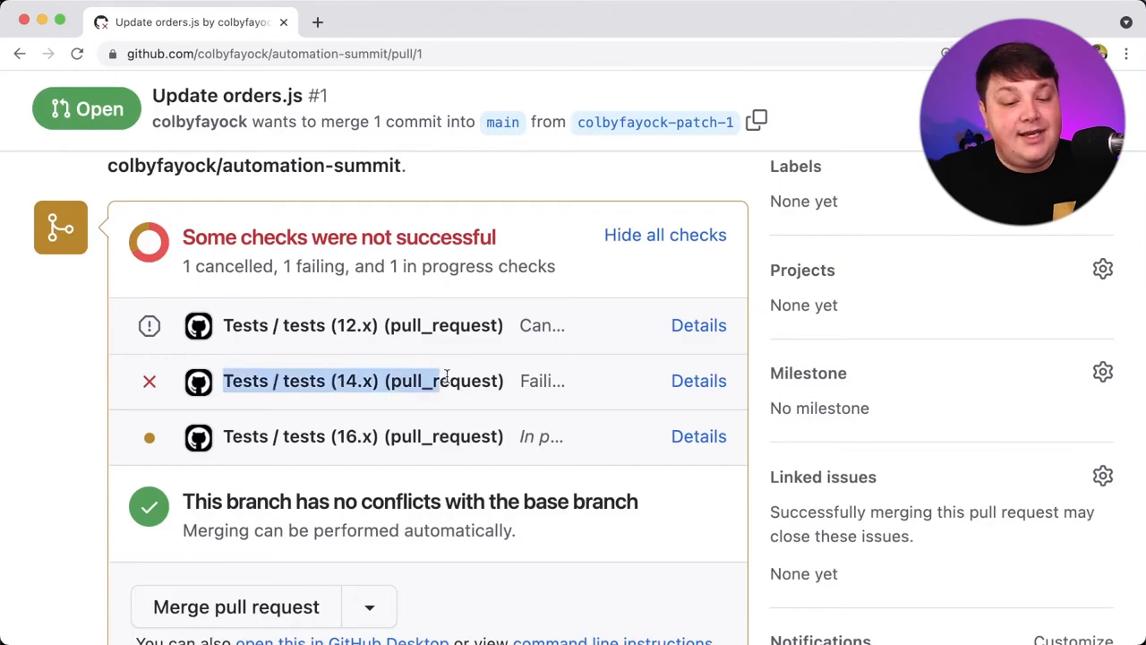
- Read the failing tests (14.x) Run npm test log showing the cart total mismatch
left_click(699, 381)
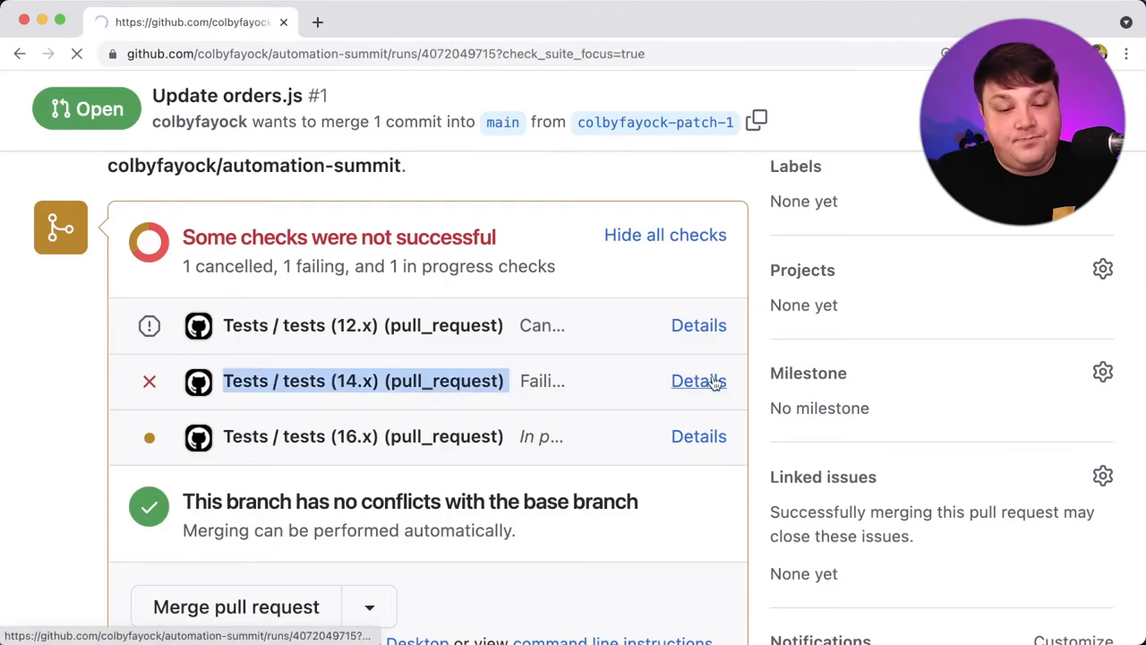
left_click(699, 381)
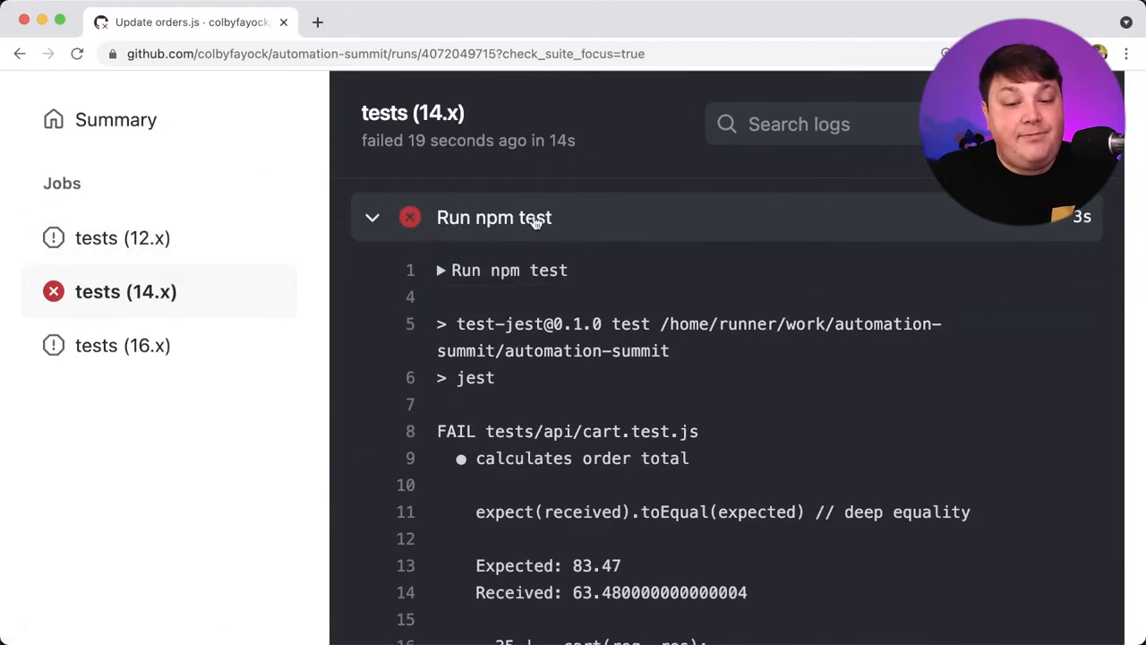
scroll("down", 3)
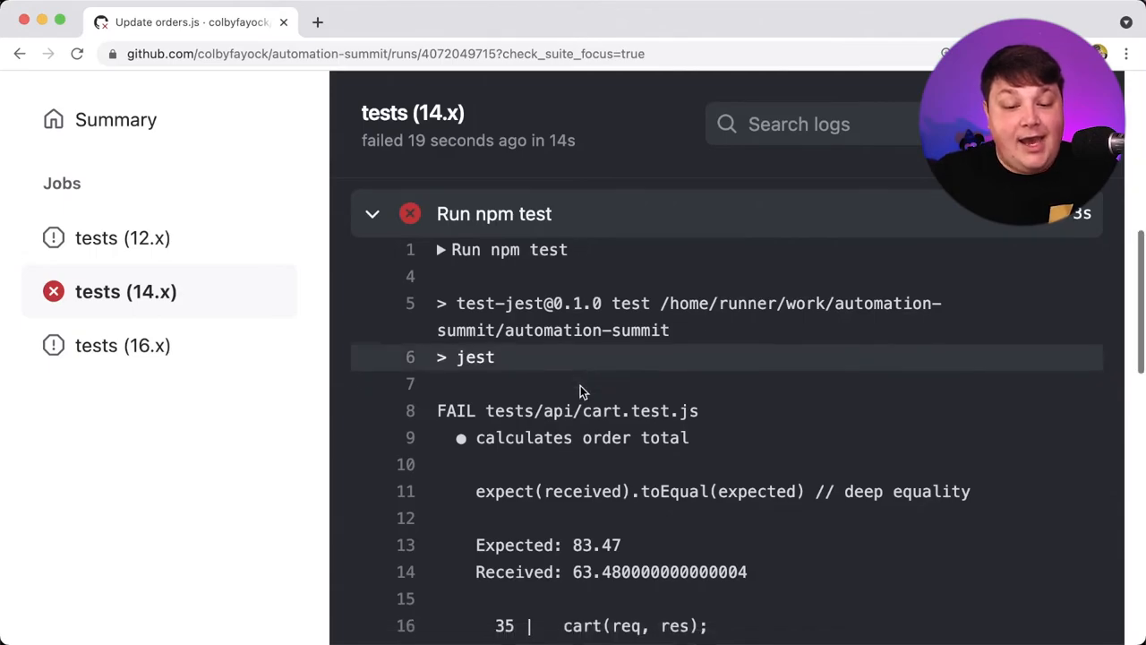
scroll("down", 3)
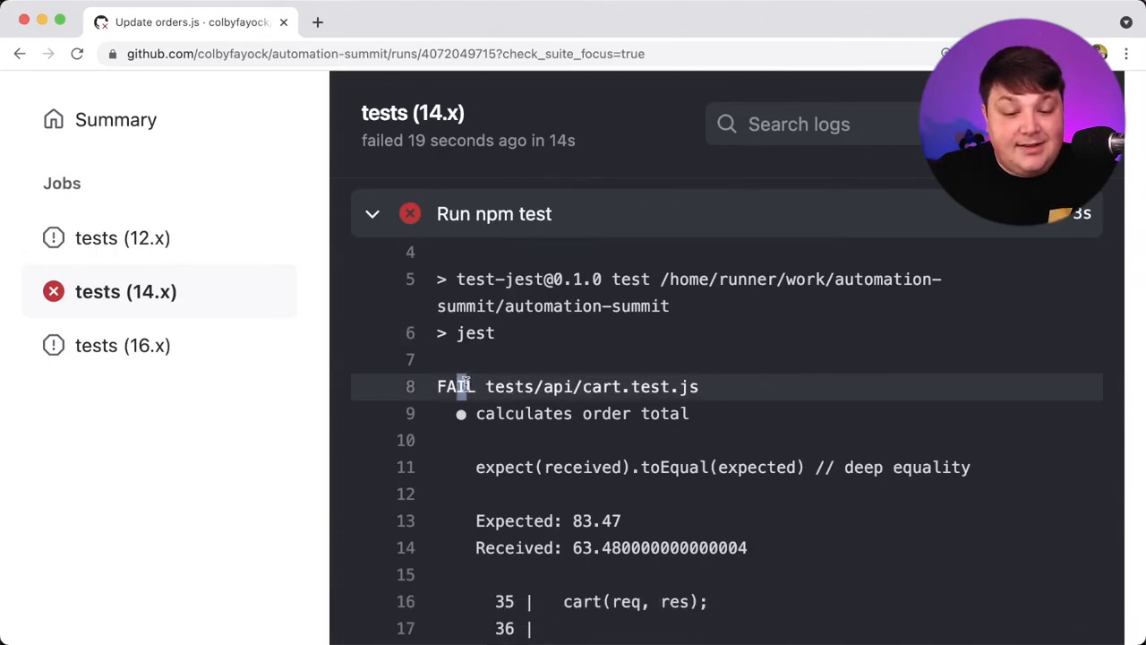
scroll("down", 3)
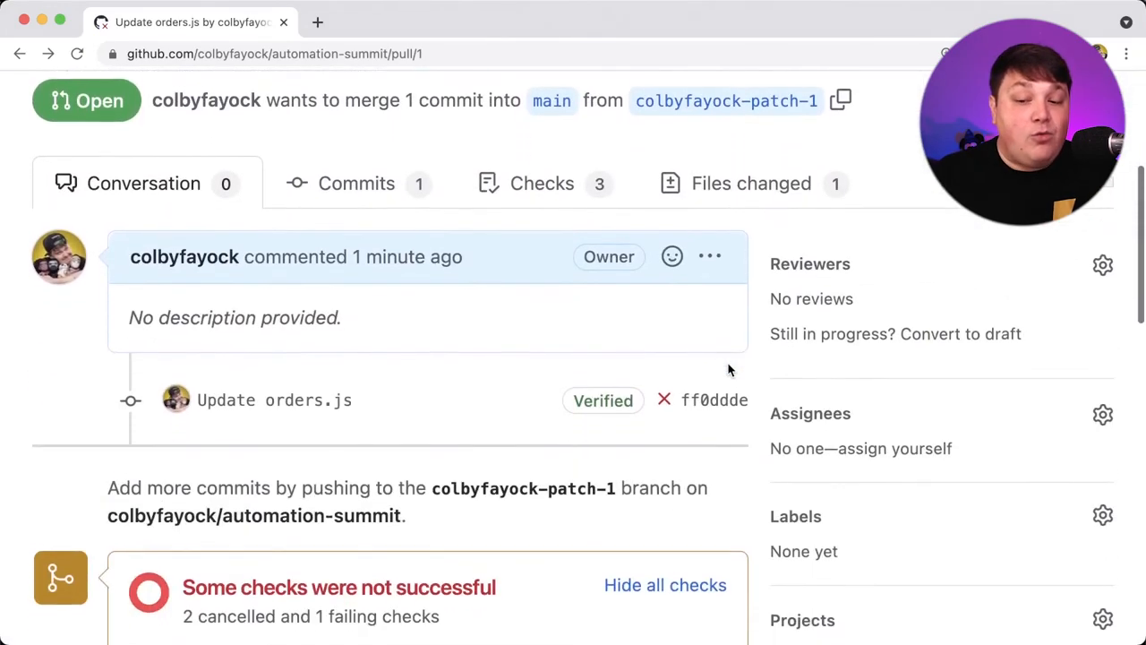
scroll("down", 3)
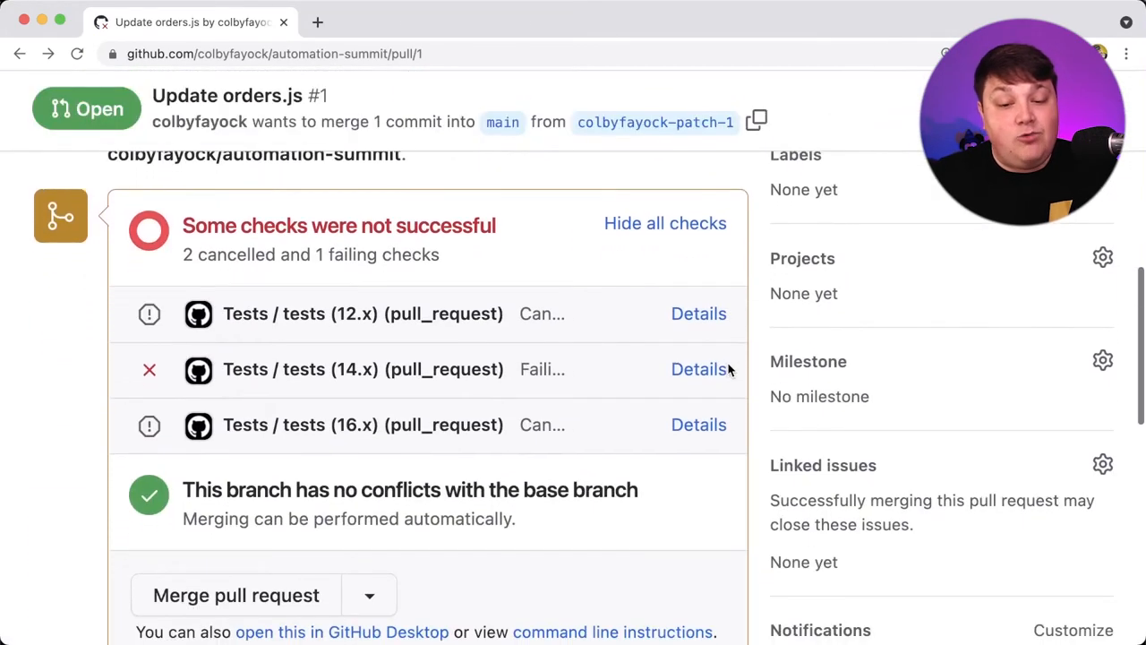
scroll("down", 3)
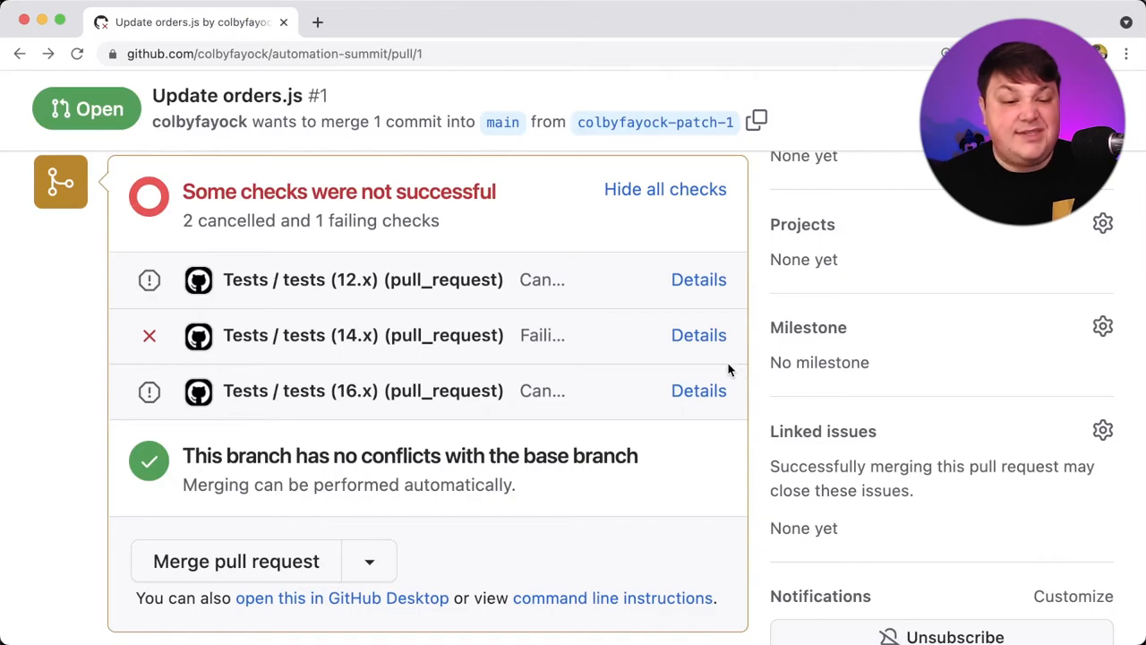